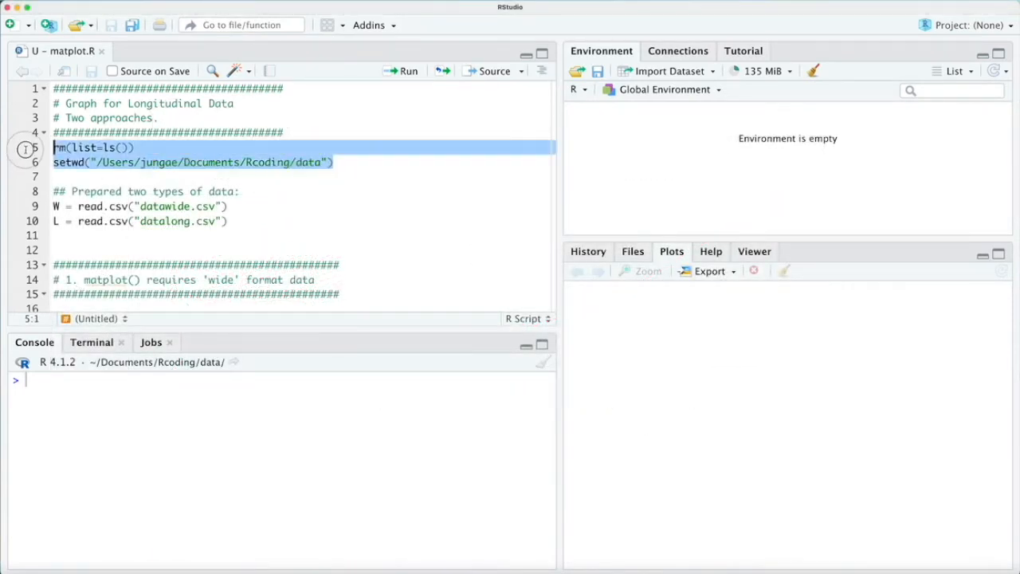
Clear the workspace, set the data folder, list its files and load W and L from CSV
left_click(405, 70)
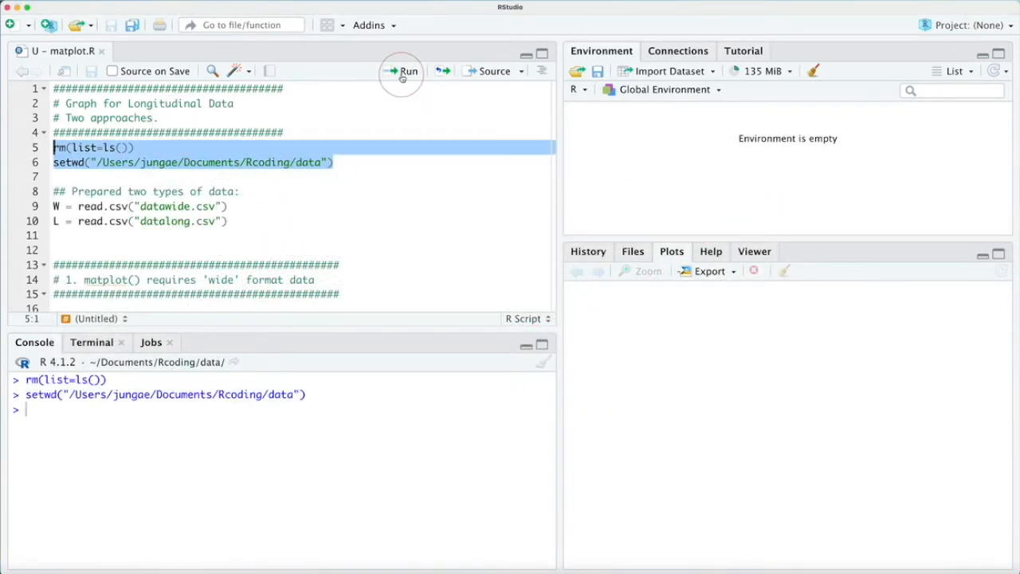
type("d")
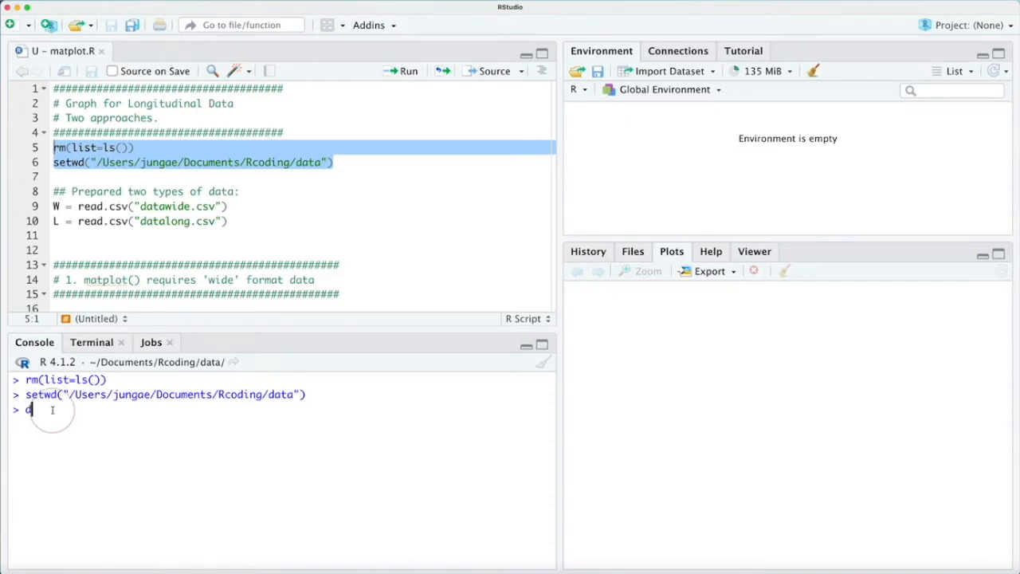
key("Return")
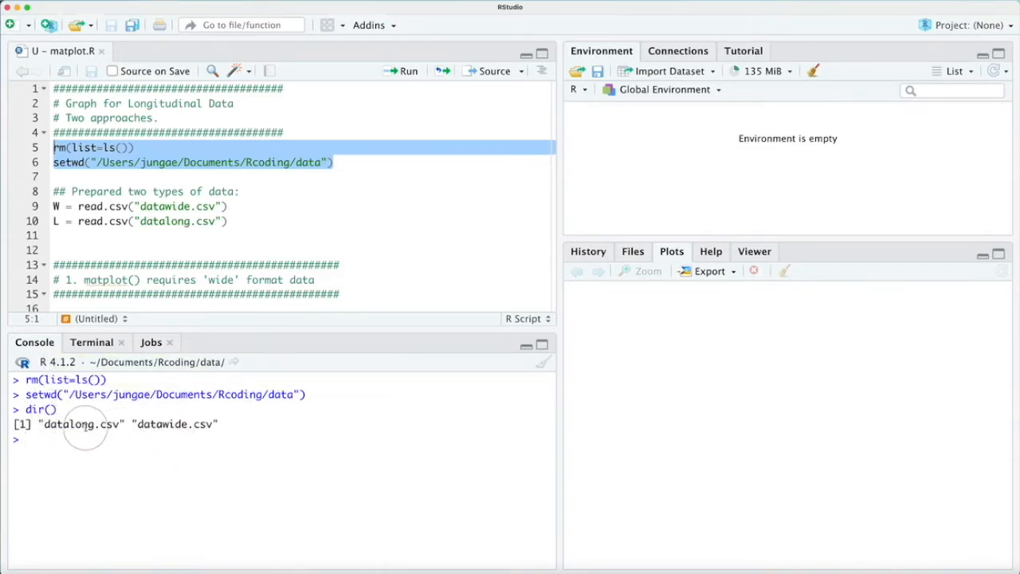
left_click(632, 252)
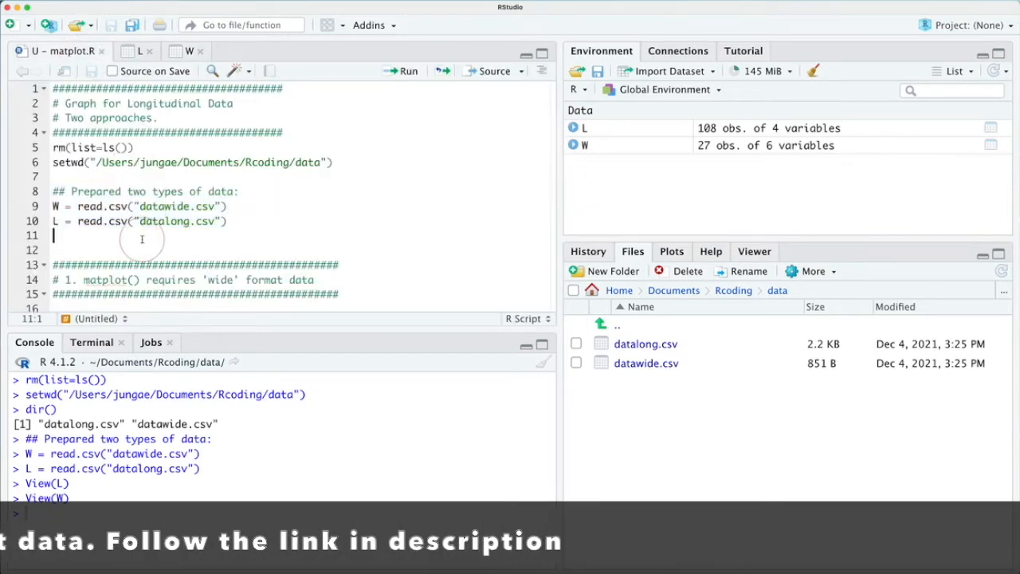
scroll("down", 3)
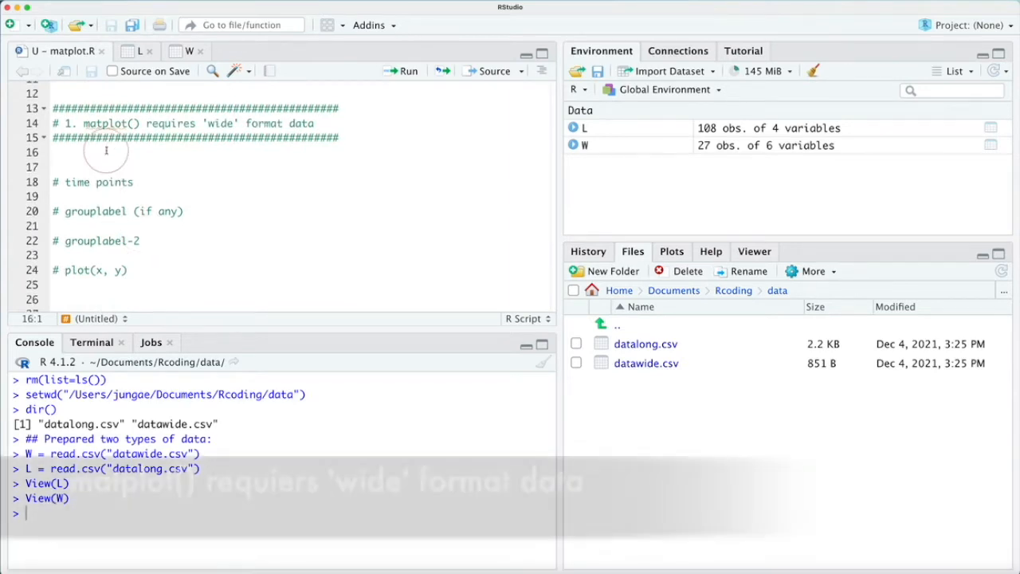
Print the first six rows of W with head(W)
type("head(")
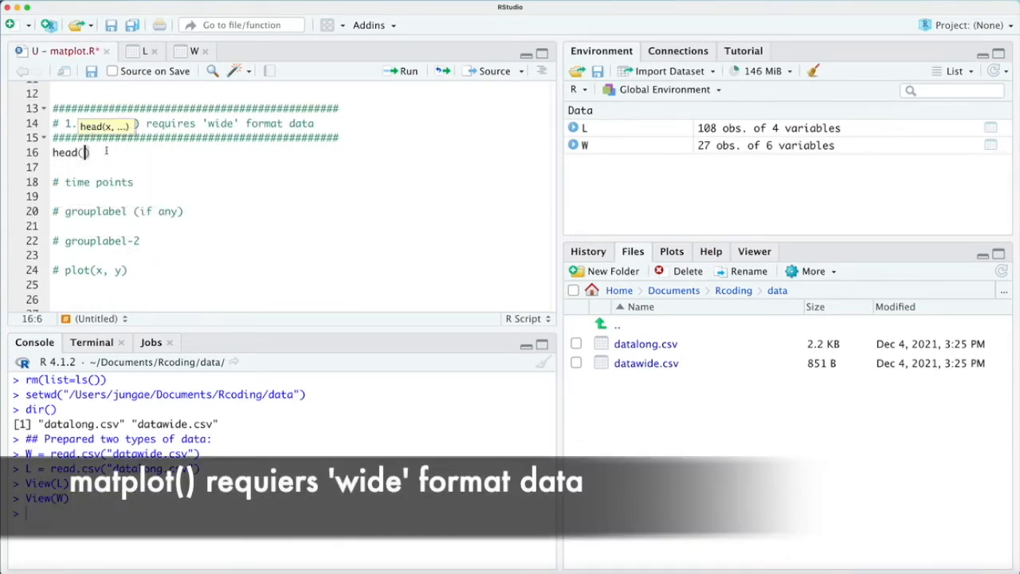
type("W")
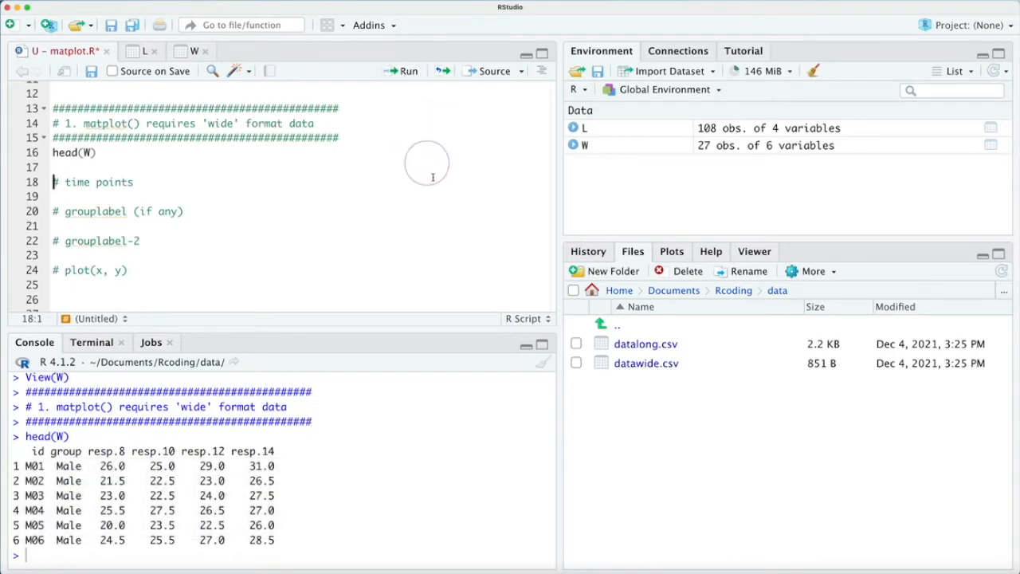
mouse_move(399, 464)
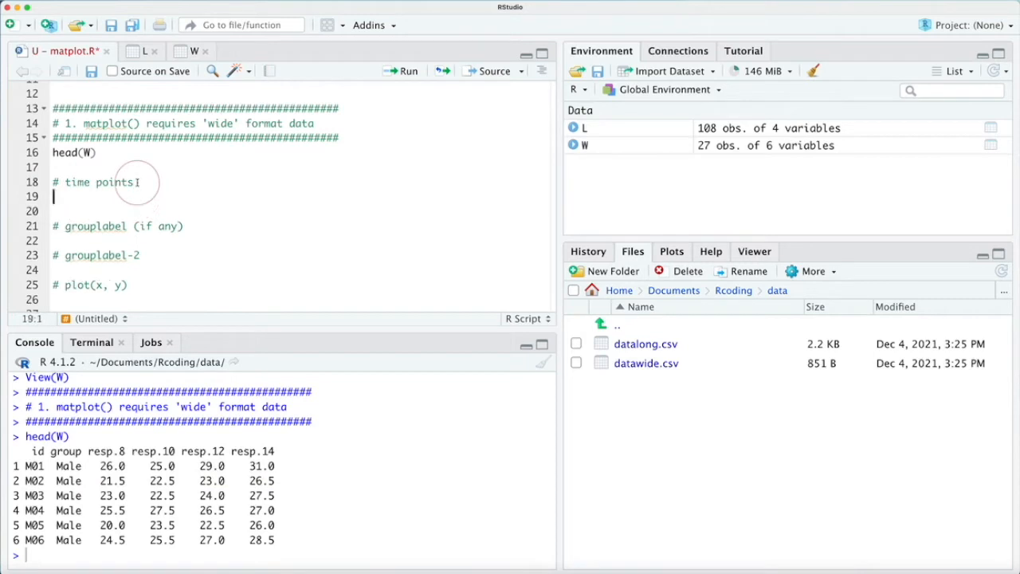
Define the time-point vector x = c(8, 10, 12, 14)
type("x = c")
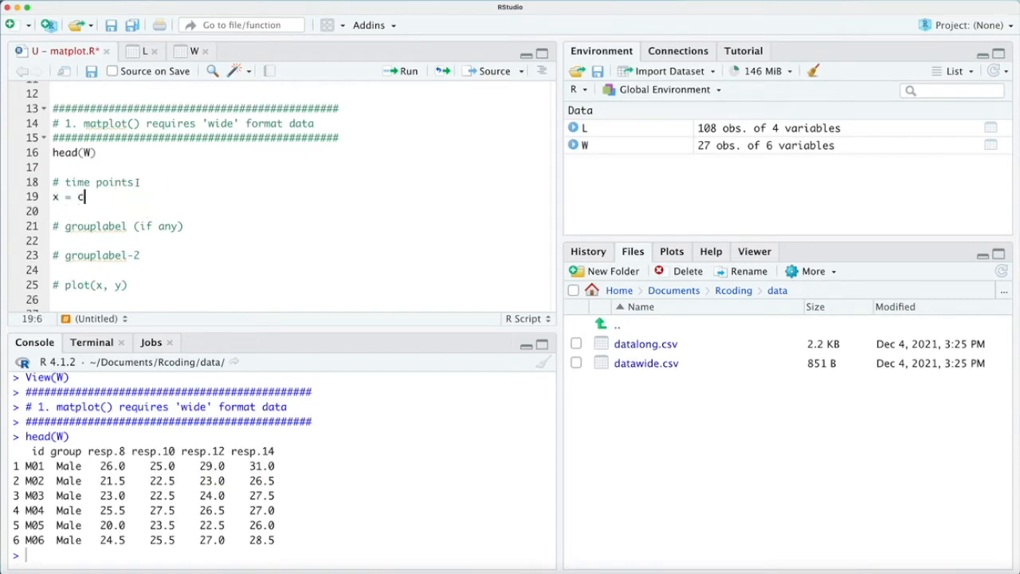
type("9")
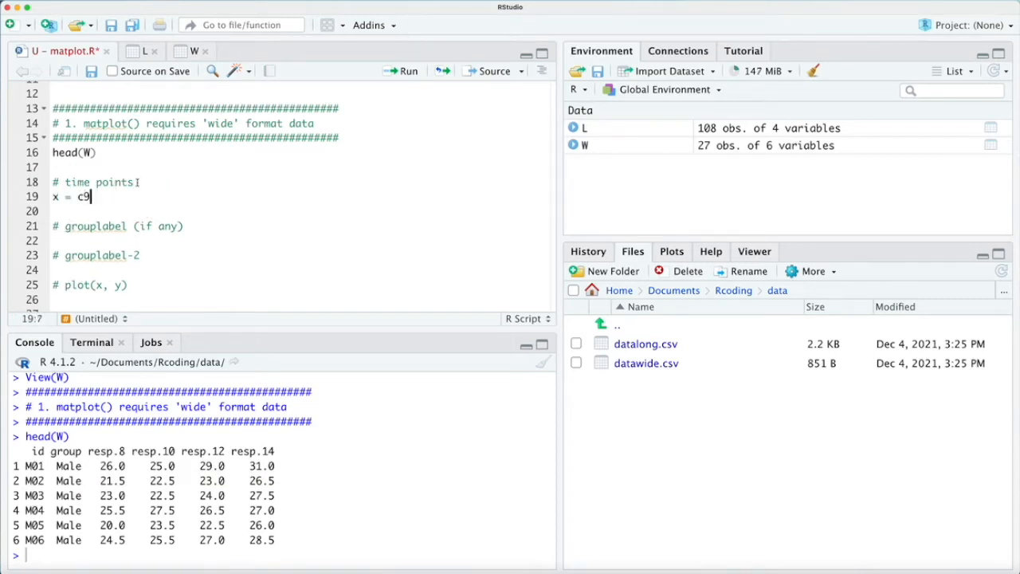
type("(8, 1")
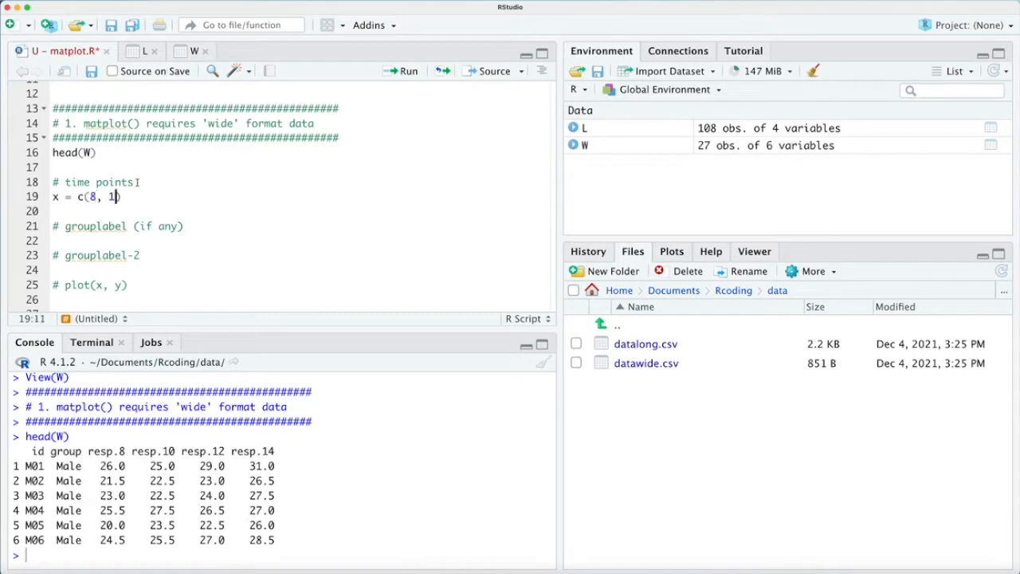
type("0, 12, 14")
left_click(298, 239)
type("g =")
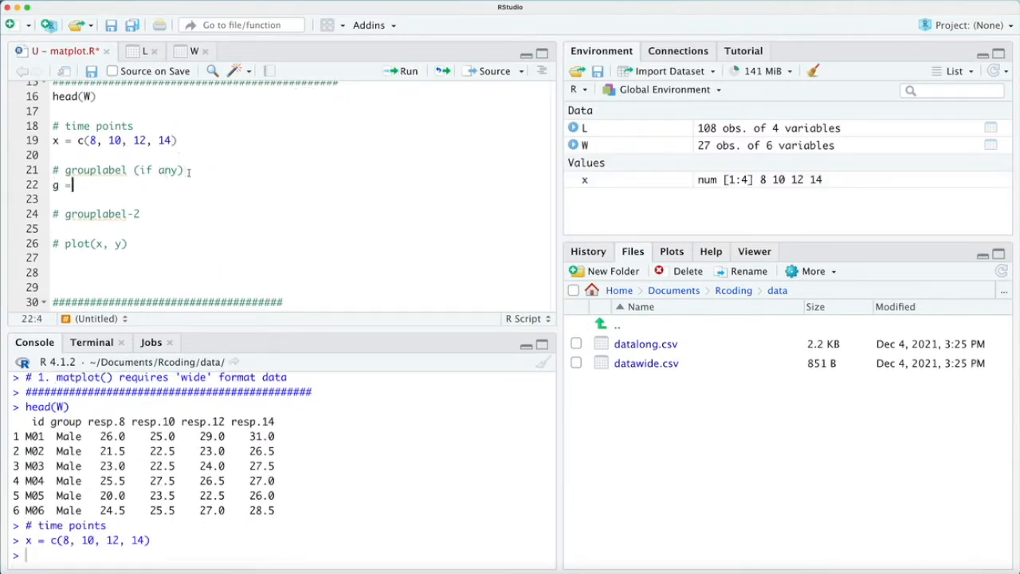
Create g = factor(W$group) and print it, showing levels Female and Male
type("factor(W$group")
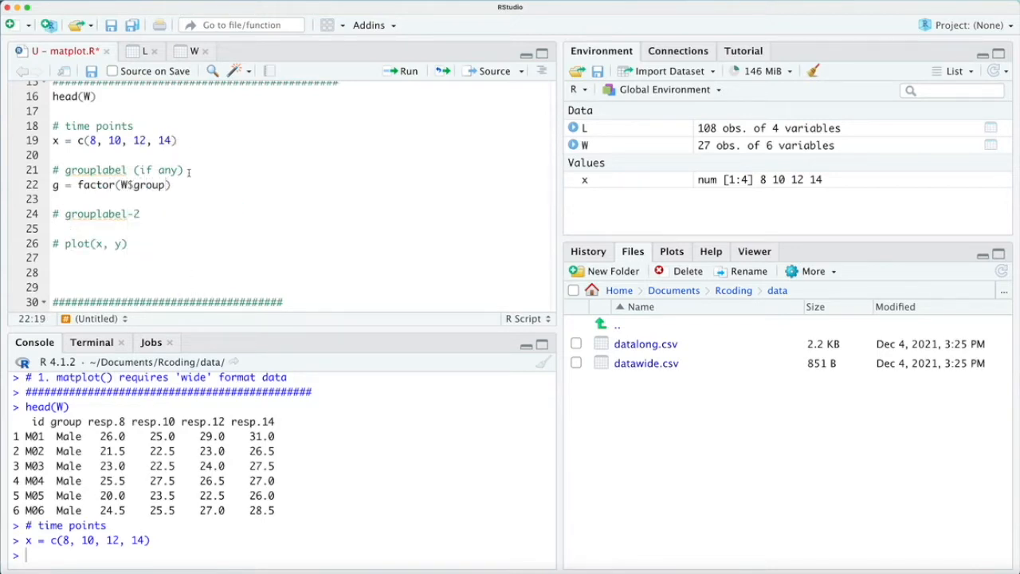
type("; g")
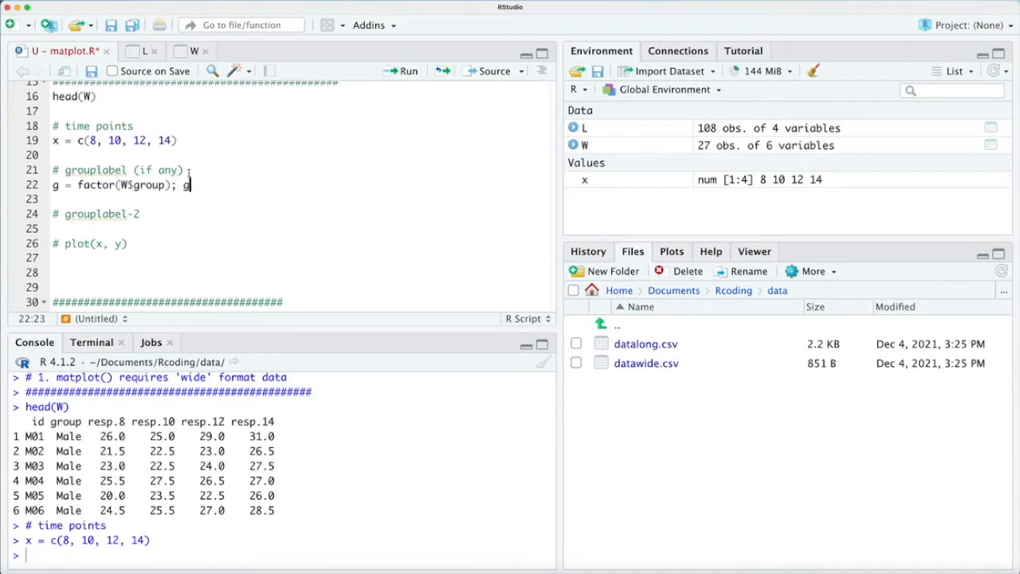
left_click(402, 70)
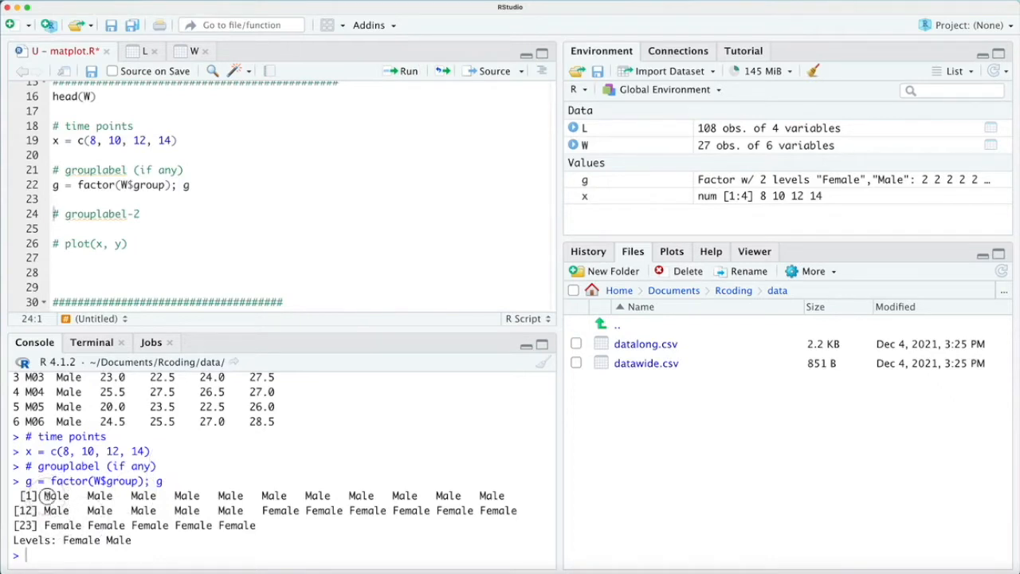
double_click(80, 539)
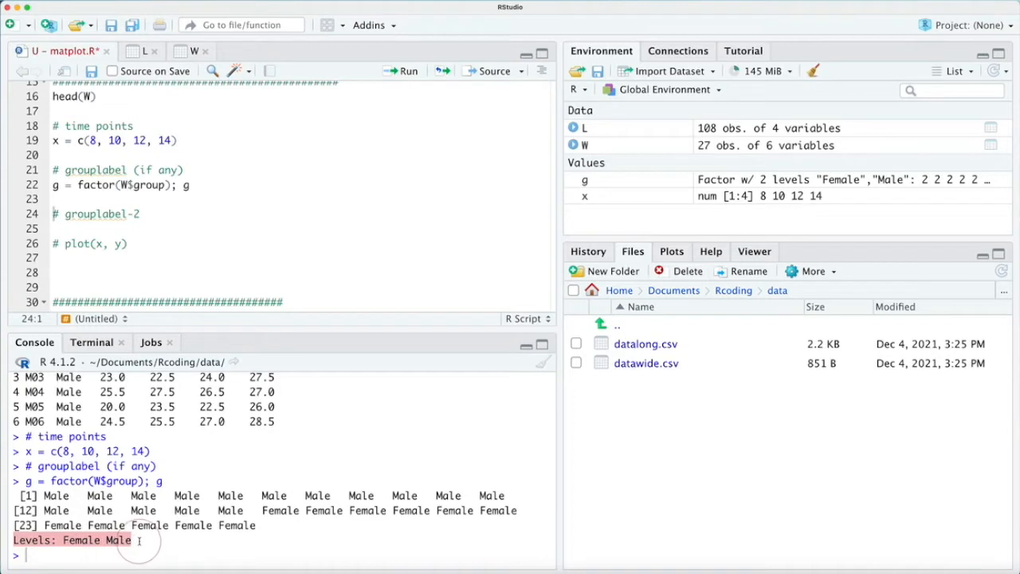
left_click(137, 214)
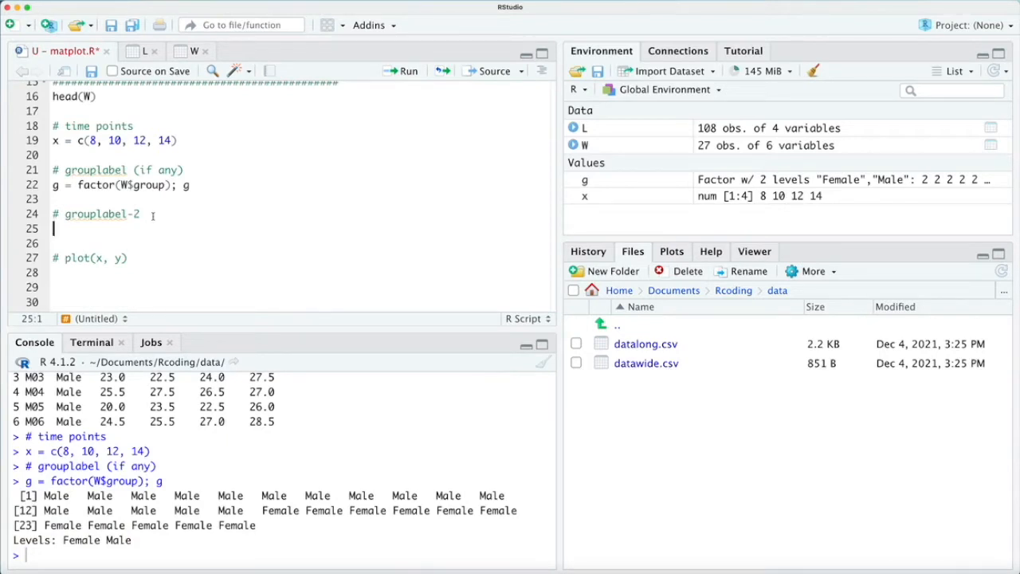
Run c(99, 3)[g] to get code 99 for Female and 3 for Male per subject
type("c()")
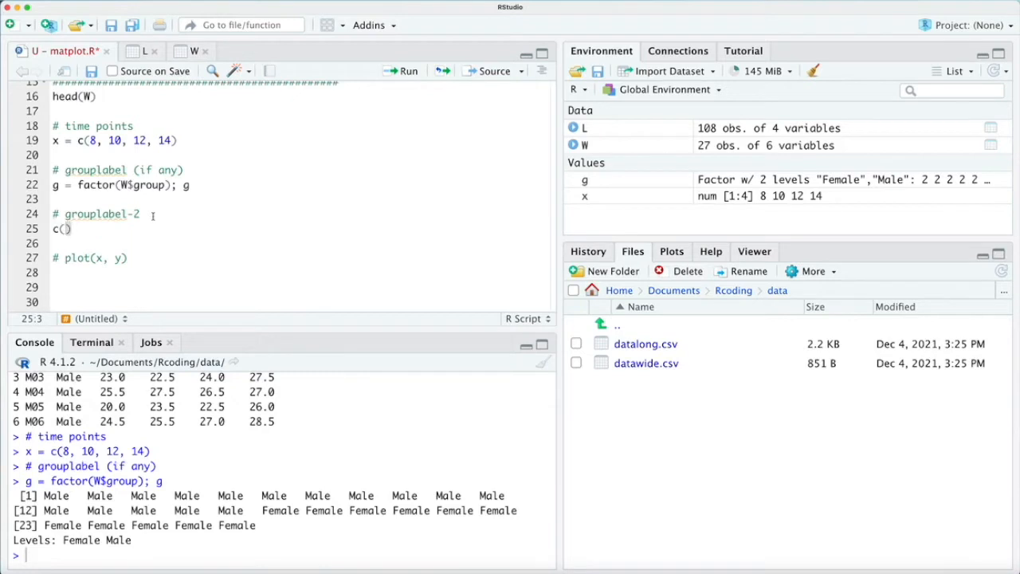
type("99,")
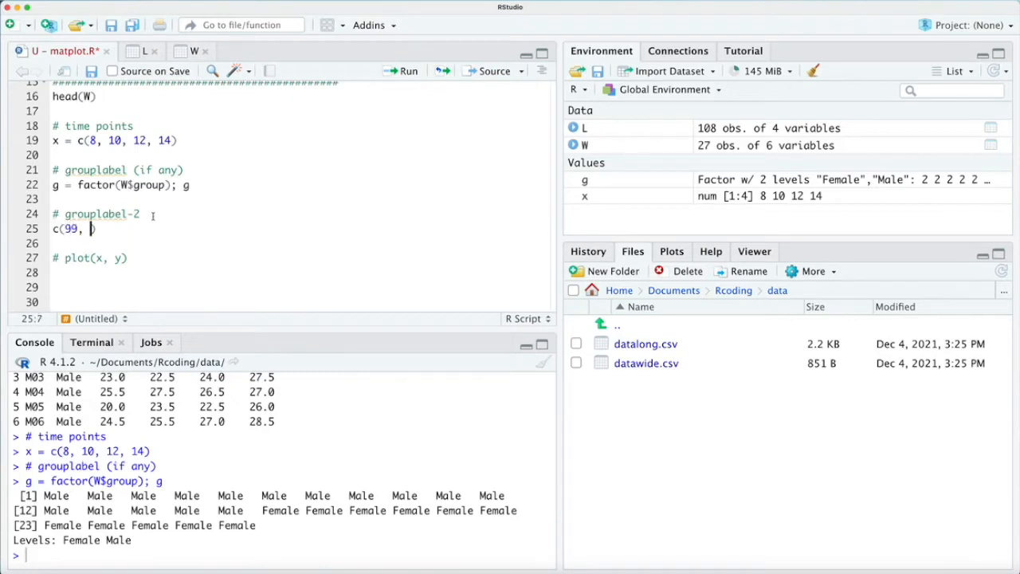
type(")[g")
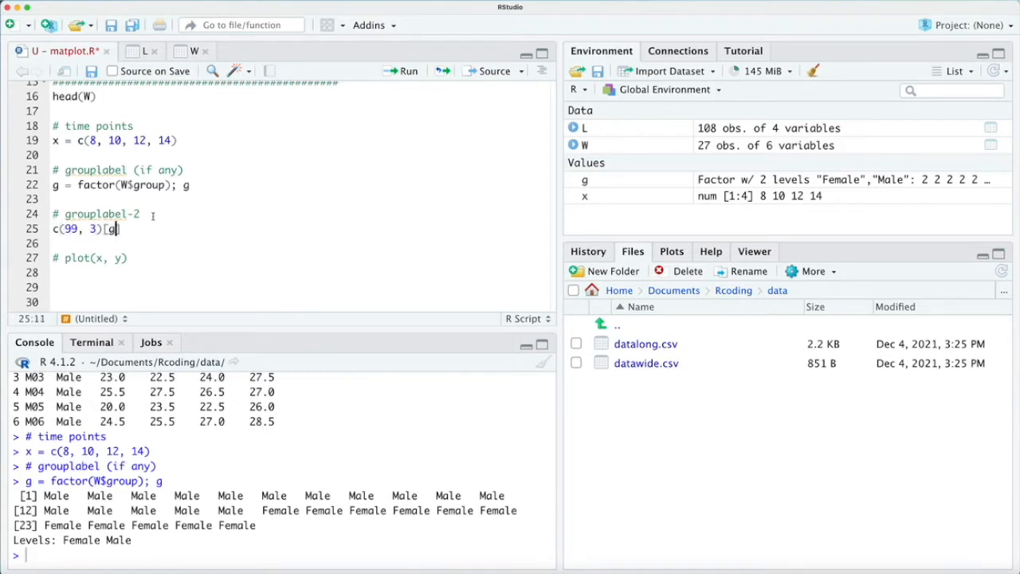
scroll("down", 3)
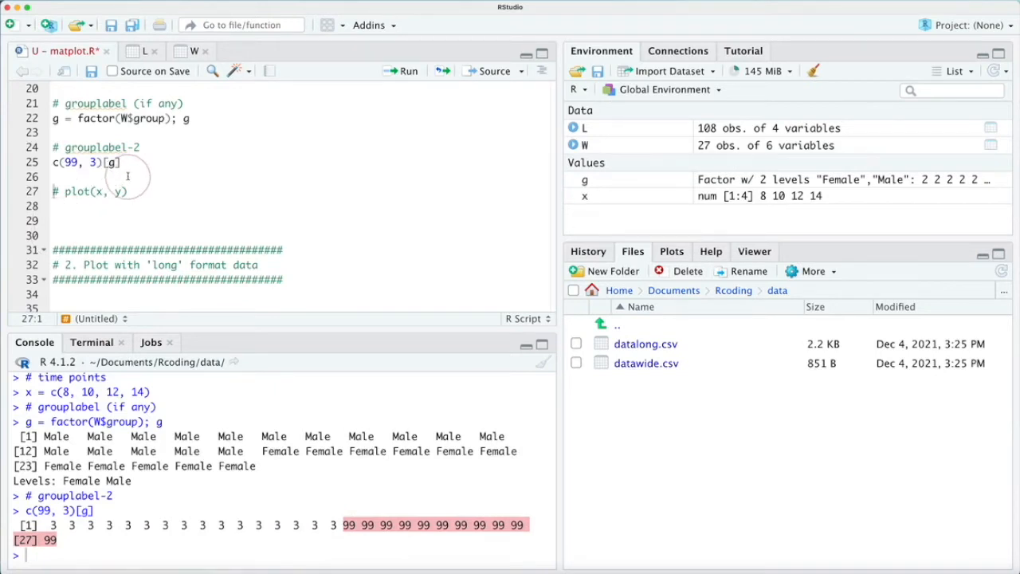
left_click(70, 162)
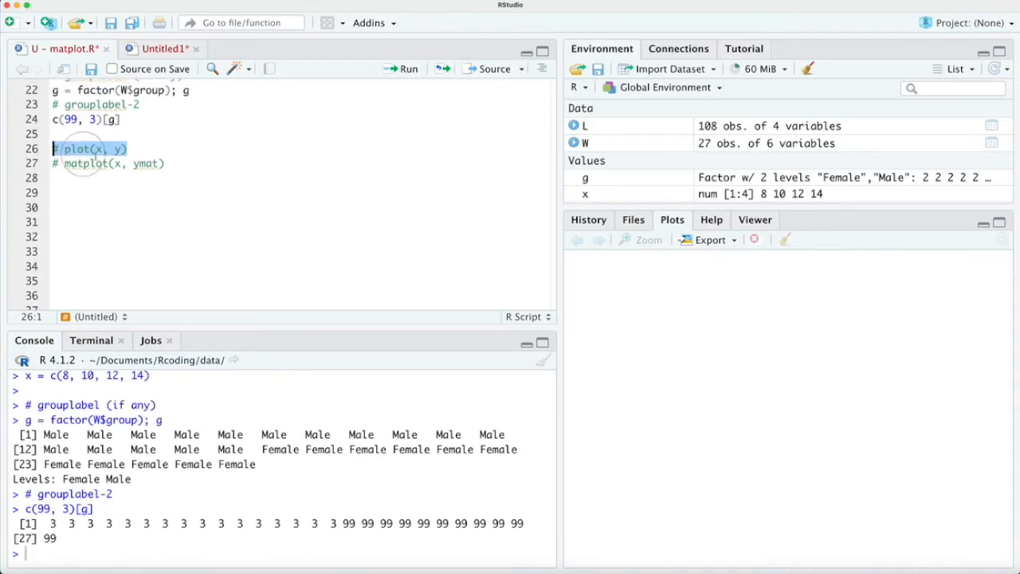
Add a # matplot(x, ymat) comment and print x and head(W) again
double_click(146, 162)
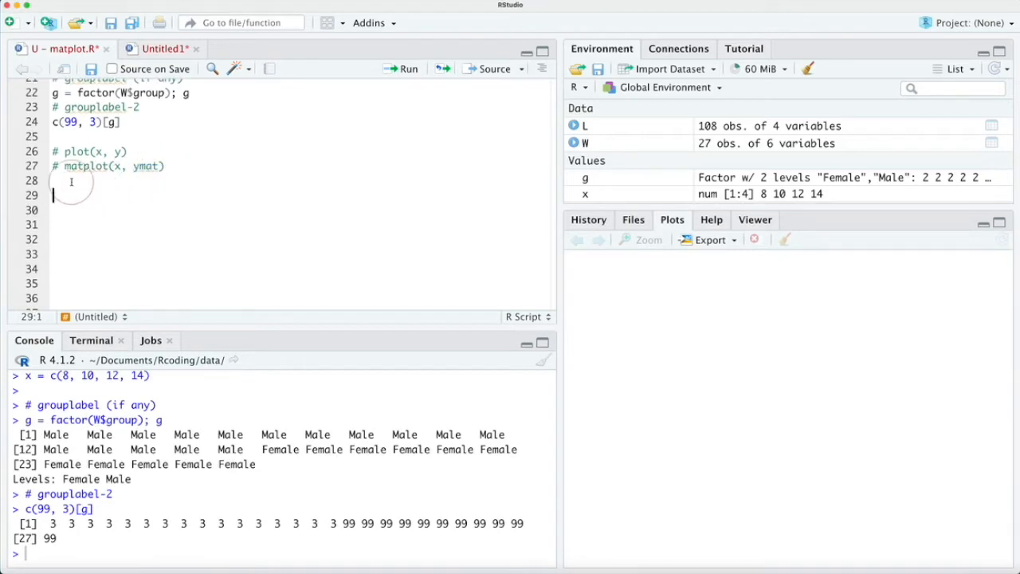
left_click(408, 69)
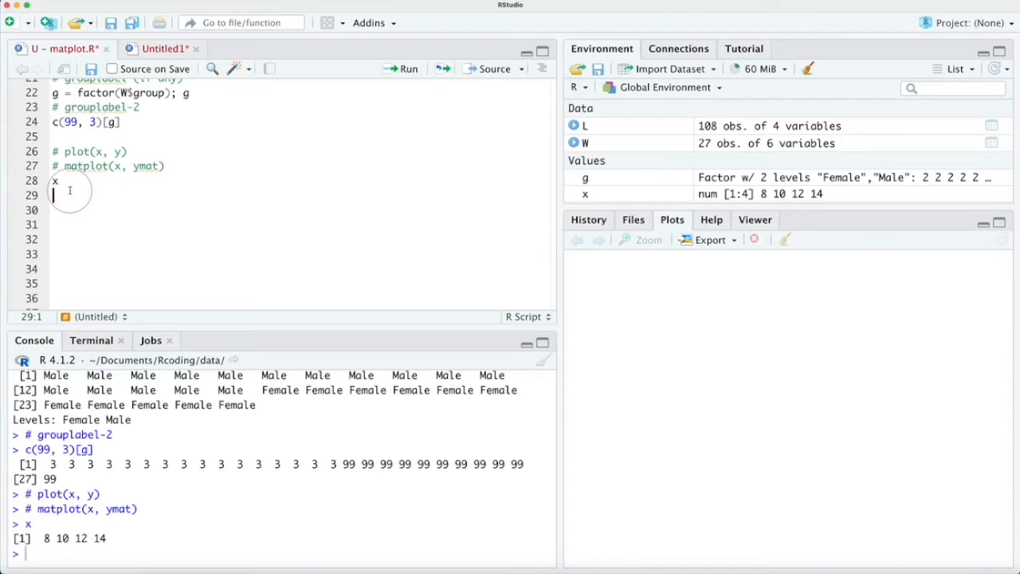
type("head(W")
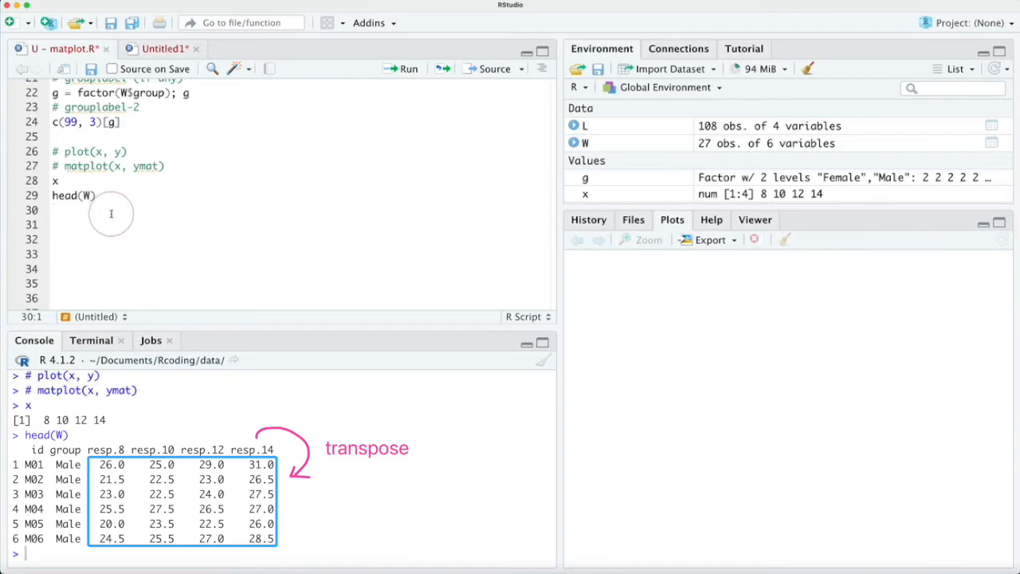
Build ymat = t(W[, 3:6]), a 4 by 27 matrix, and view it
type("yma")
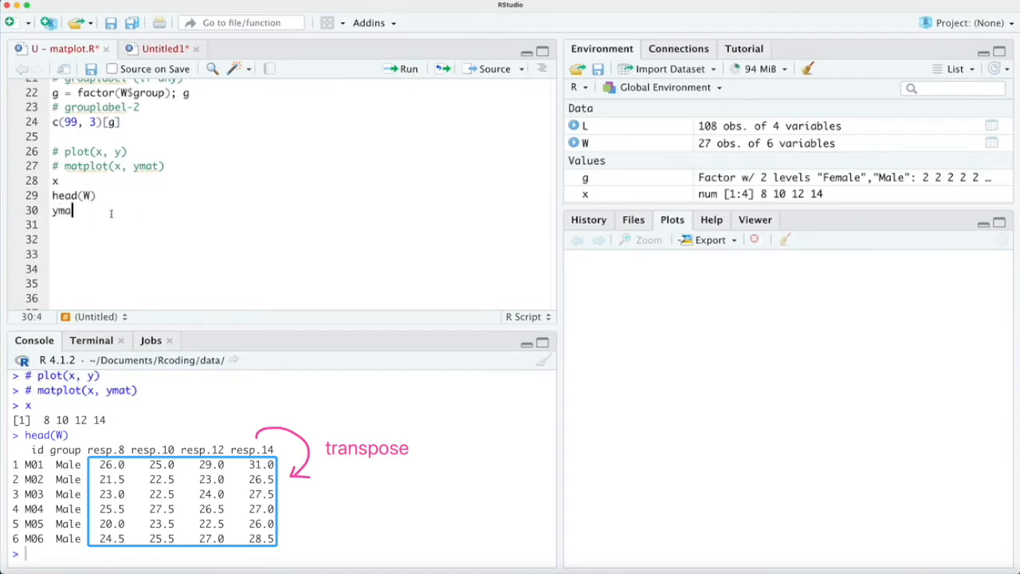
type("= t")
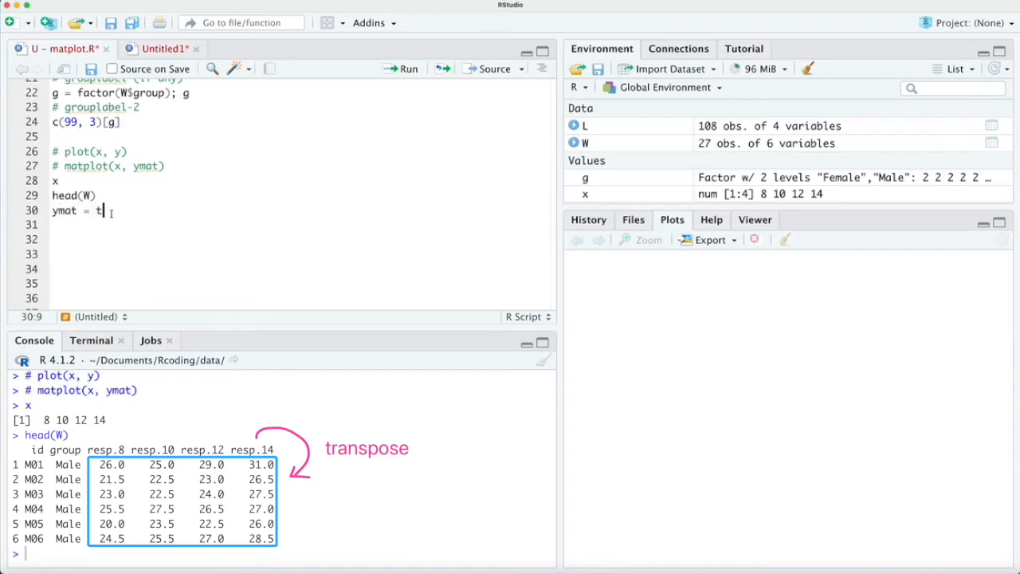
type("(W")
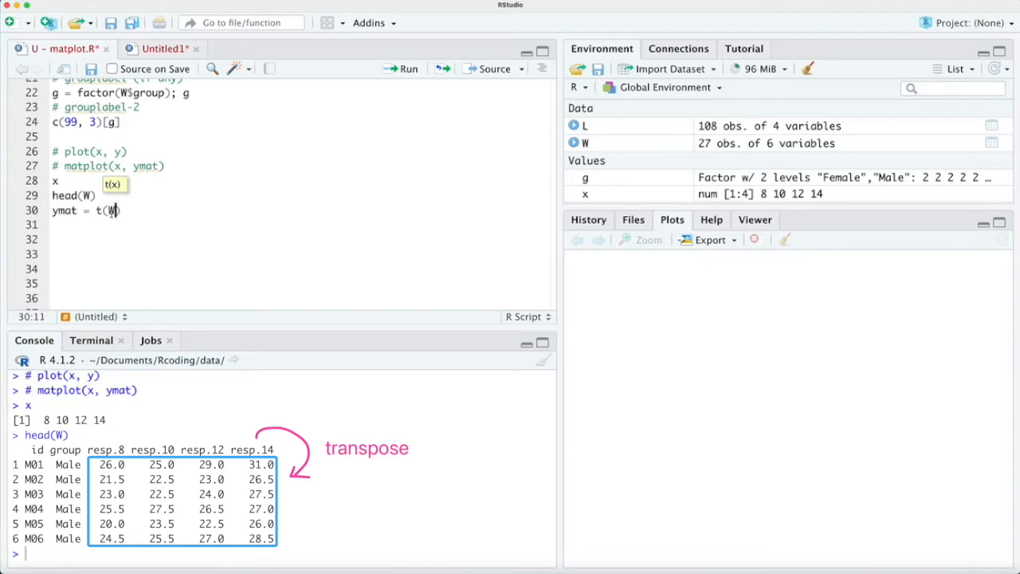
type("[, 3:")
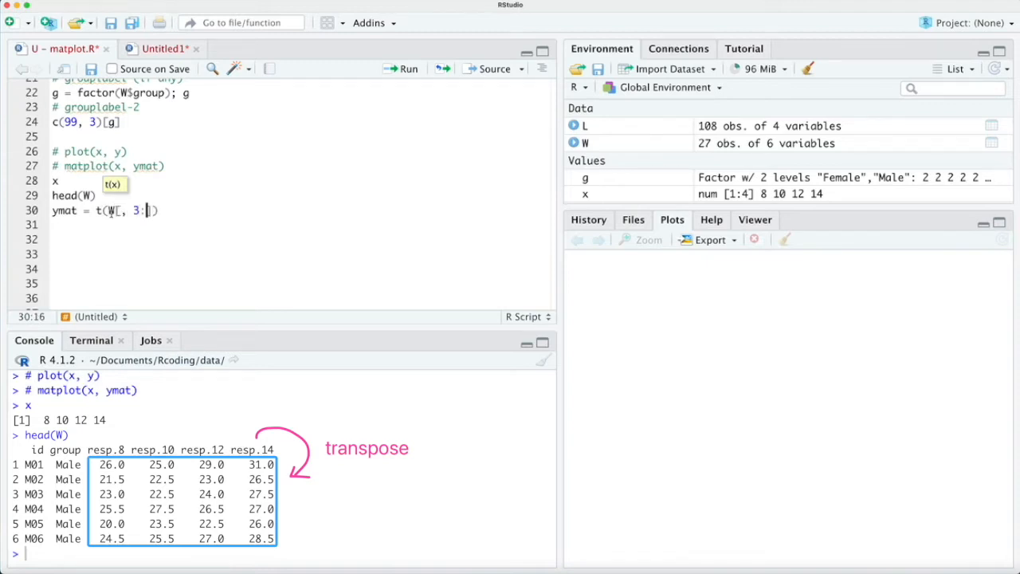
type("6")
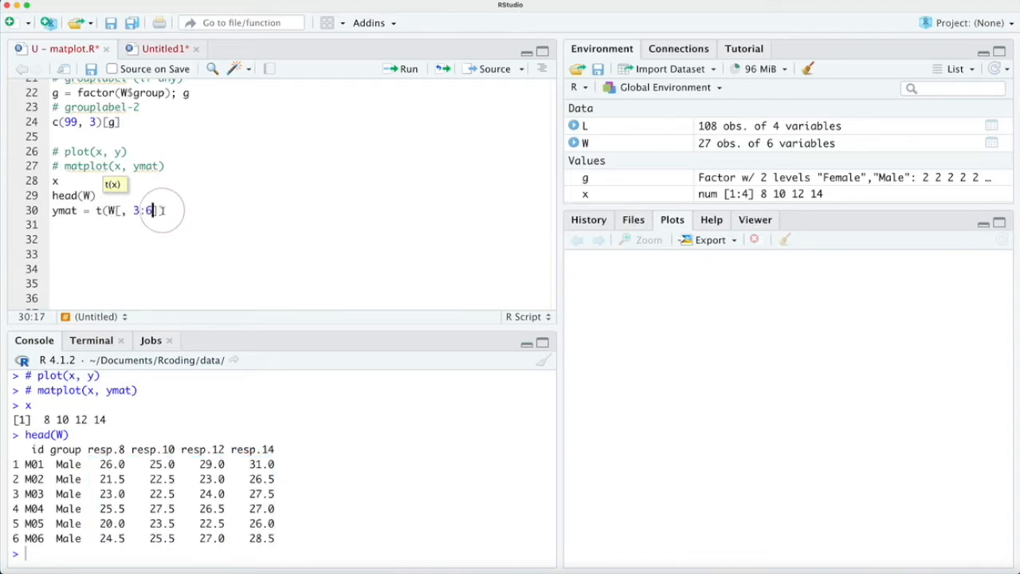
key("Return")
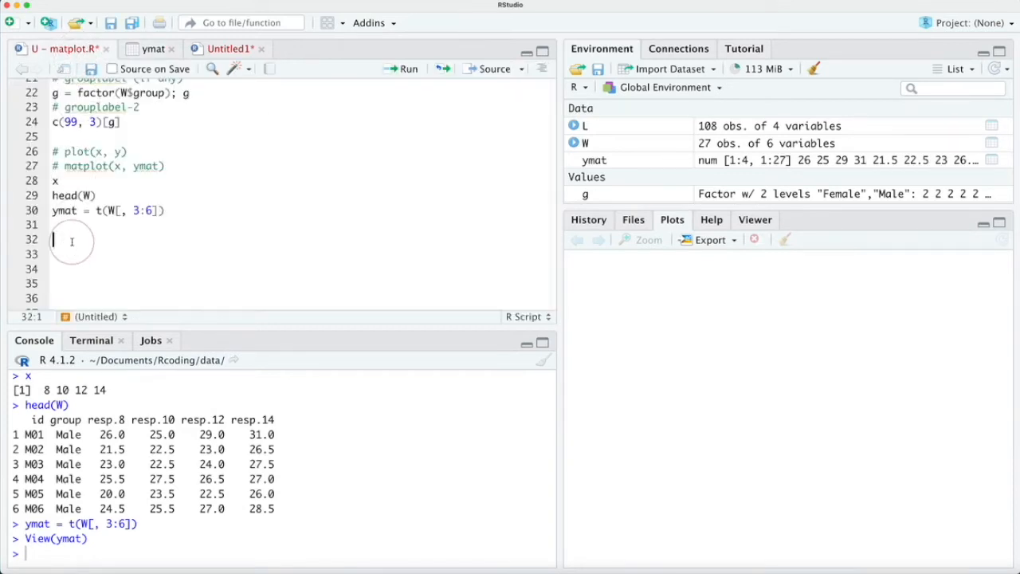
Draw matplot(x, ymat) showing all 27 response profiles as points
type("matplot(x, y")
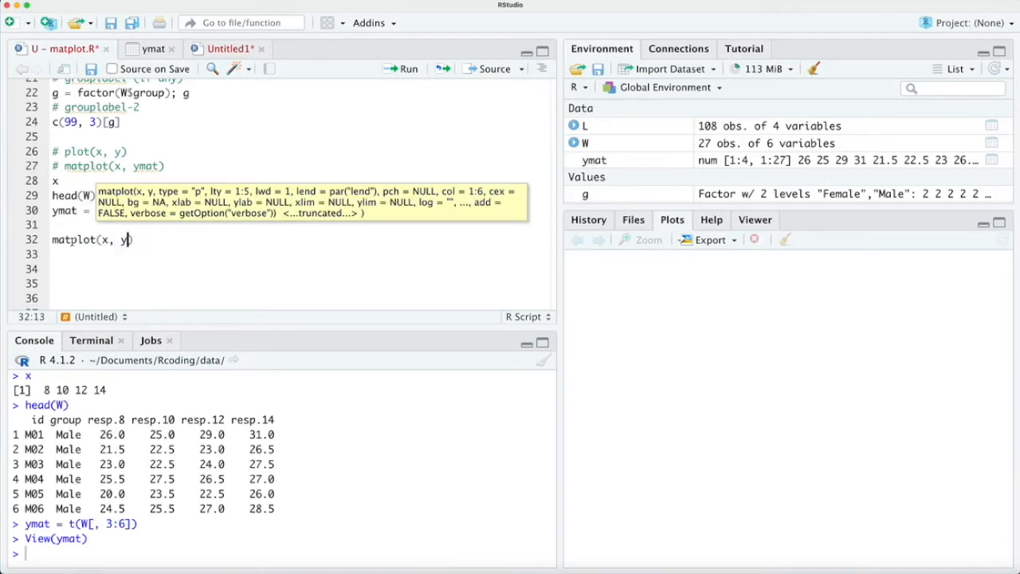
type("mat")
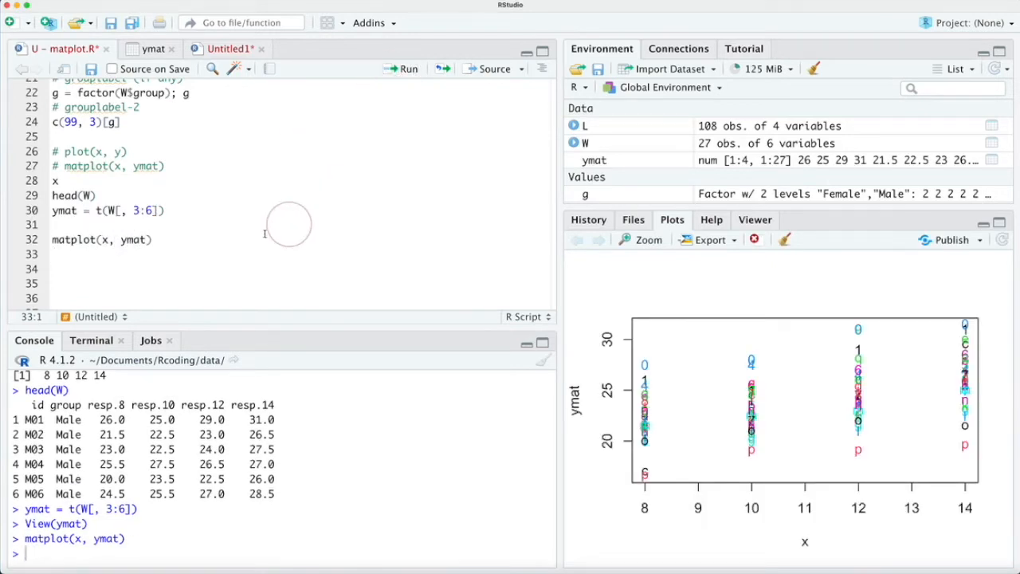
left_click(153, 239)
type(", type ")
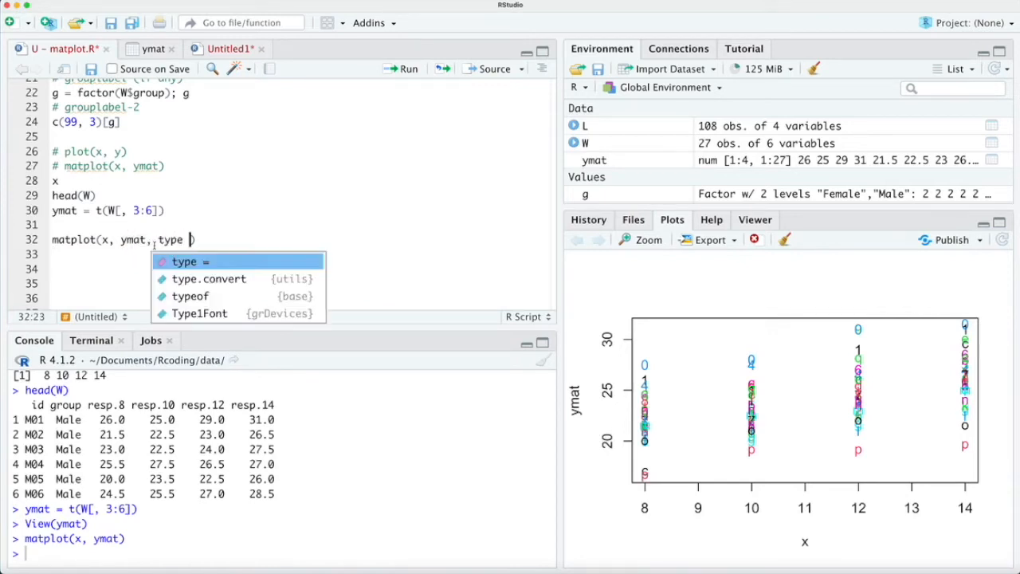
Give matplot type "b" and group-based pch, col and lty = c(1,2)[g]
type("=\"b\"")
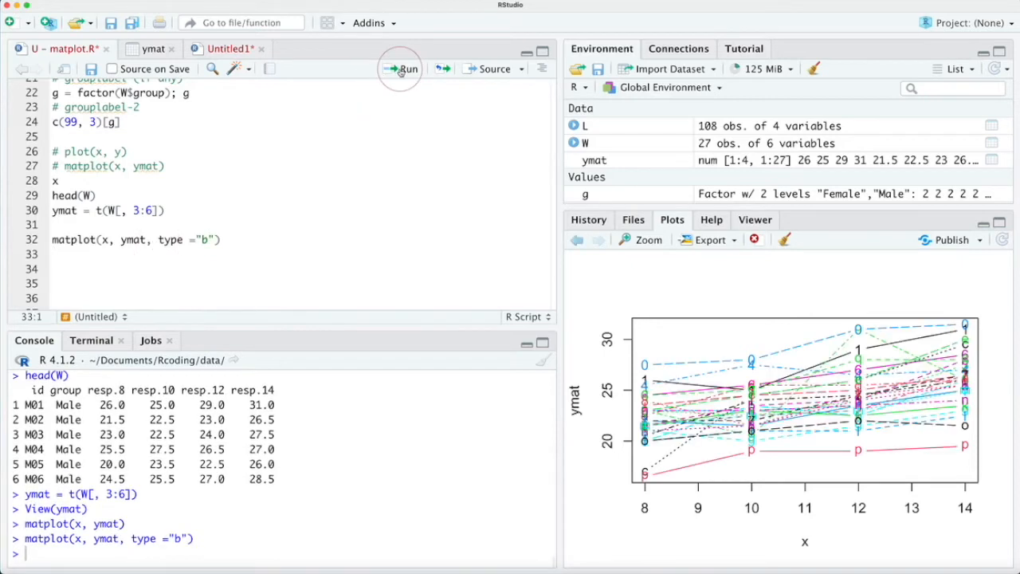
left_click(216, 240)
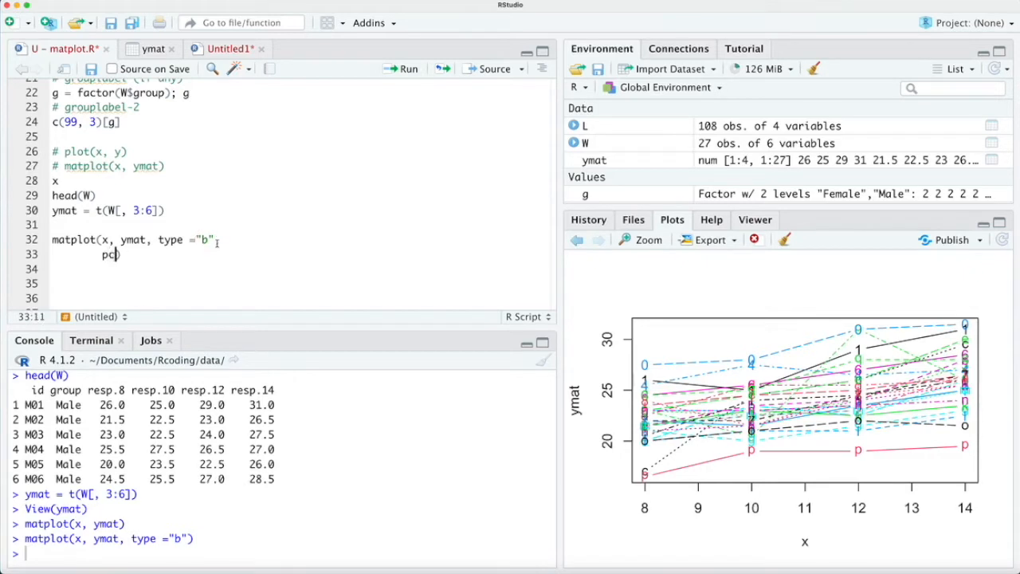
type("h = c")
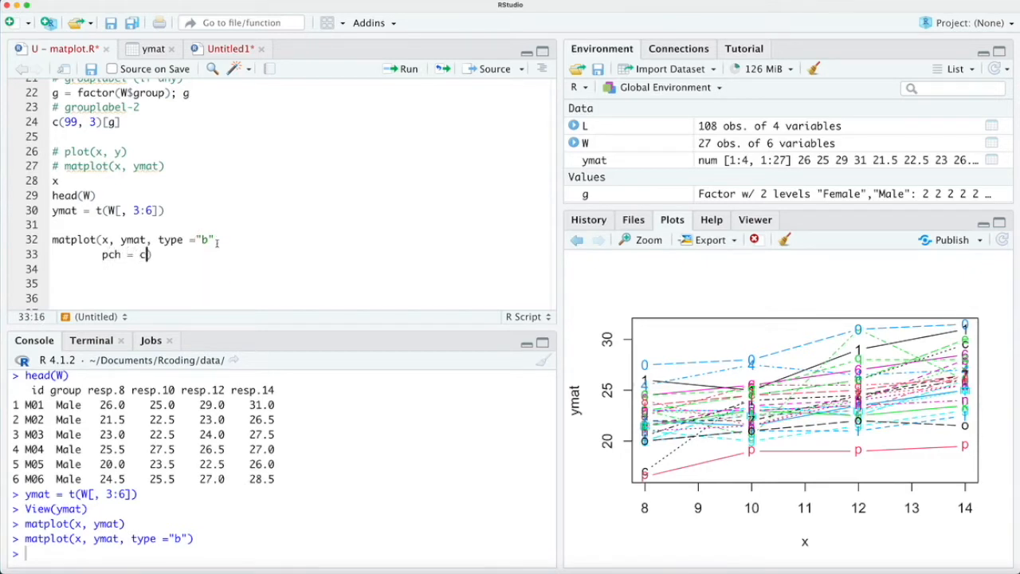
type("(1,2))")
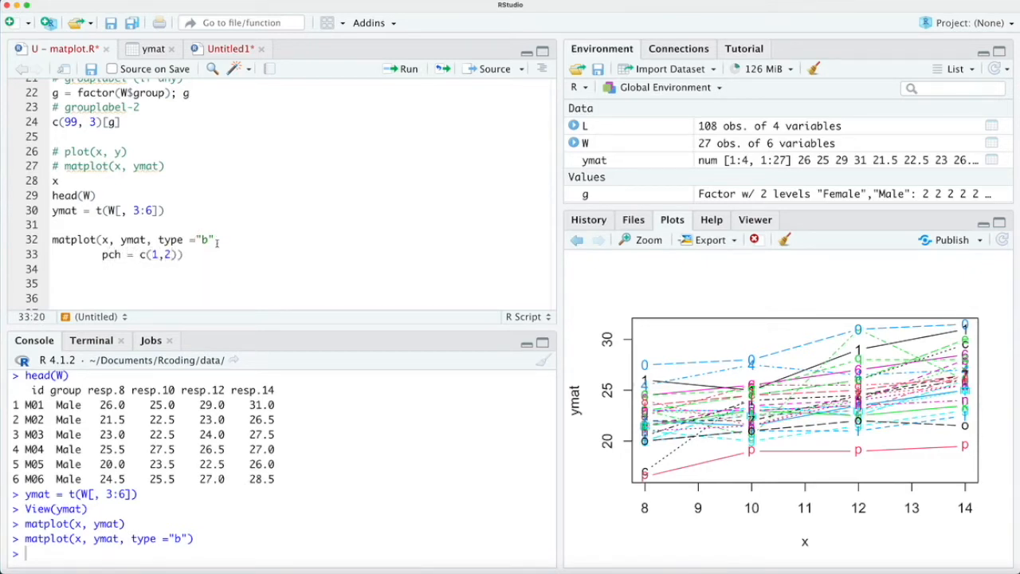
type("[g],")
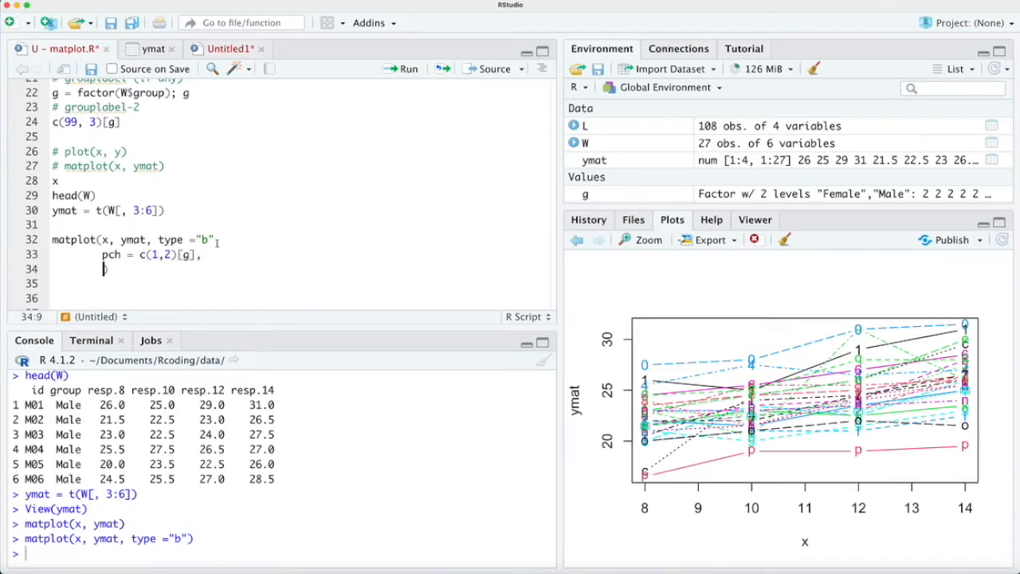
type("col = c")
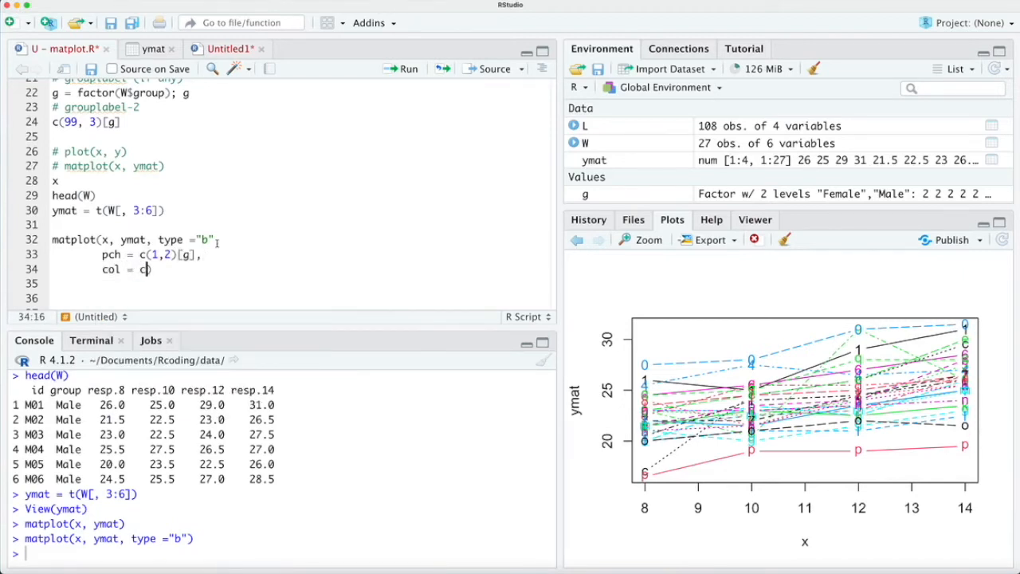
type("(1,2))")
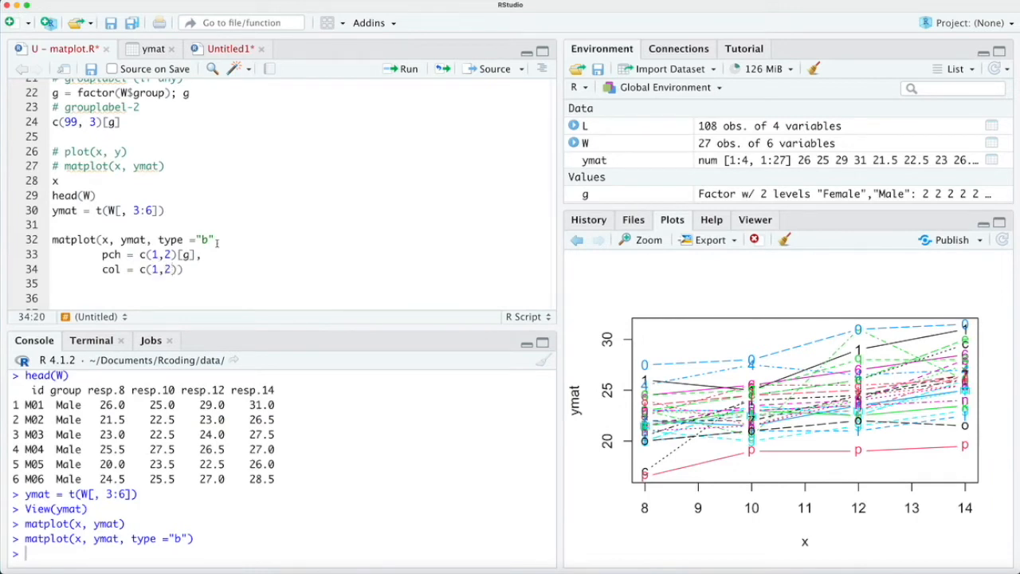
type("[g]")
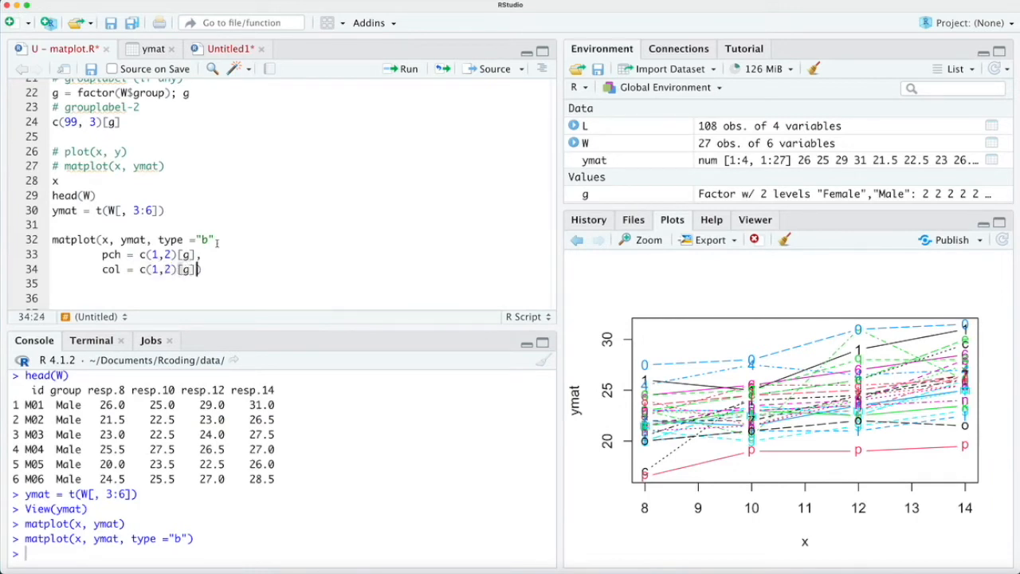
type("lty)")
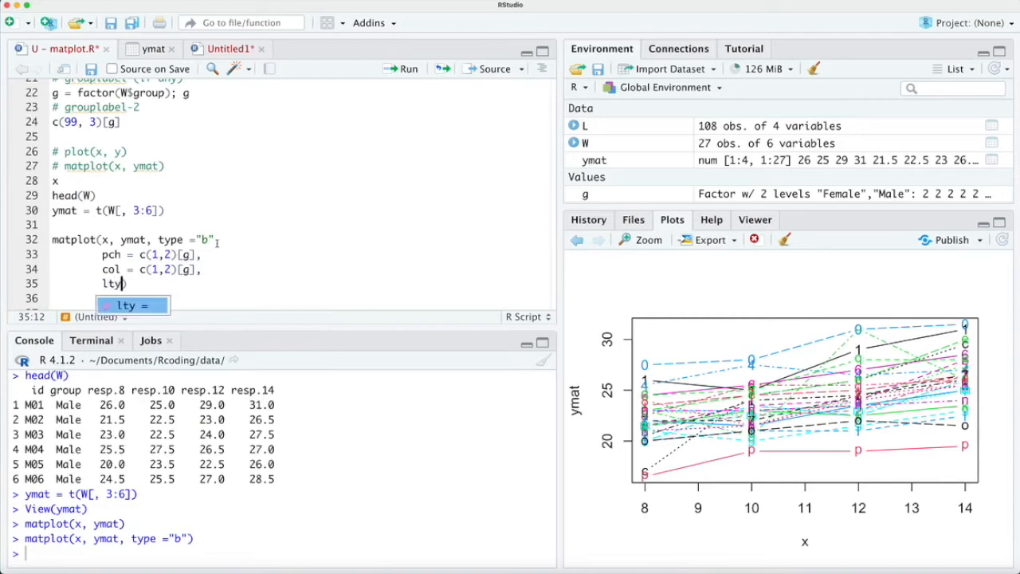
type("= c(1,)")
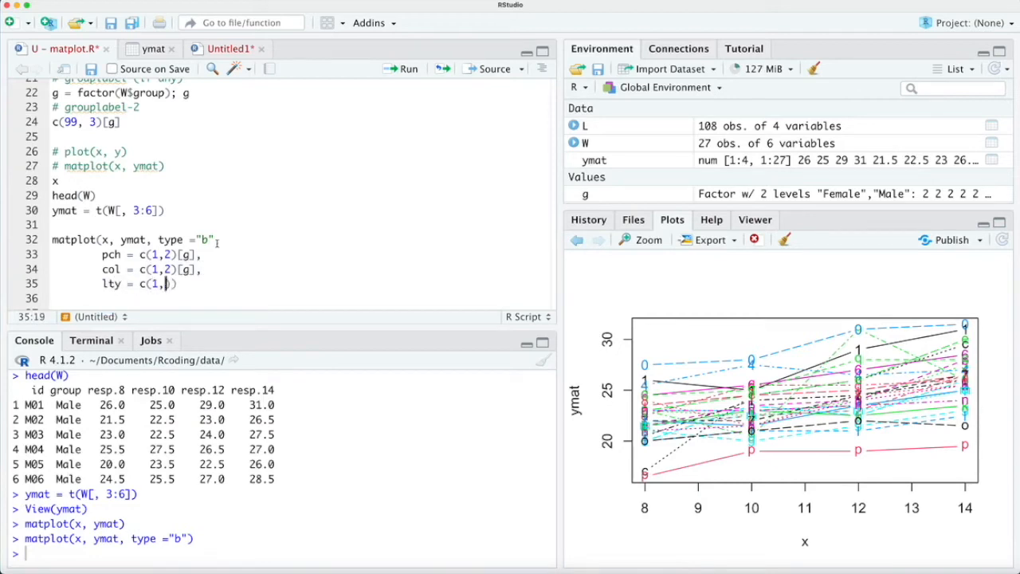
type("[g])")
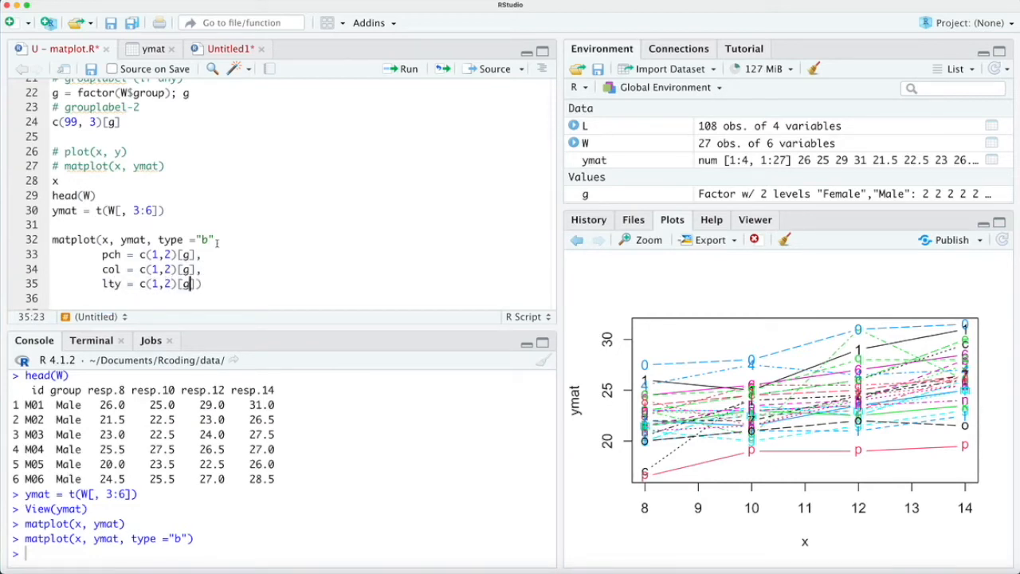
Label the axes "time" and "y" and set xlim = c(7, 15)
type("xlab)")
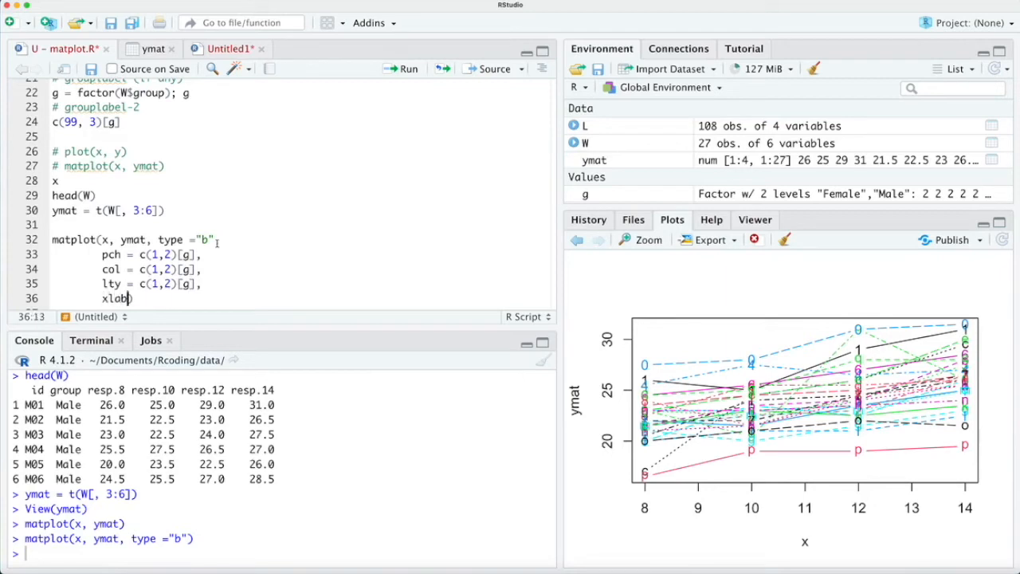
type("= \"tie")
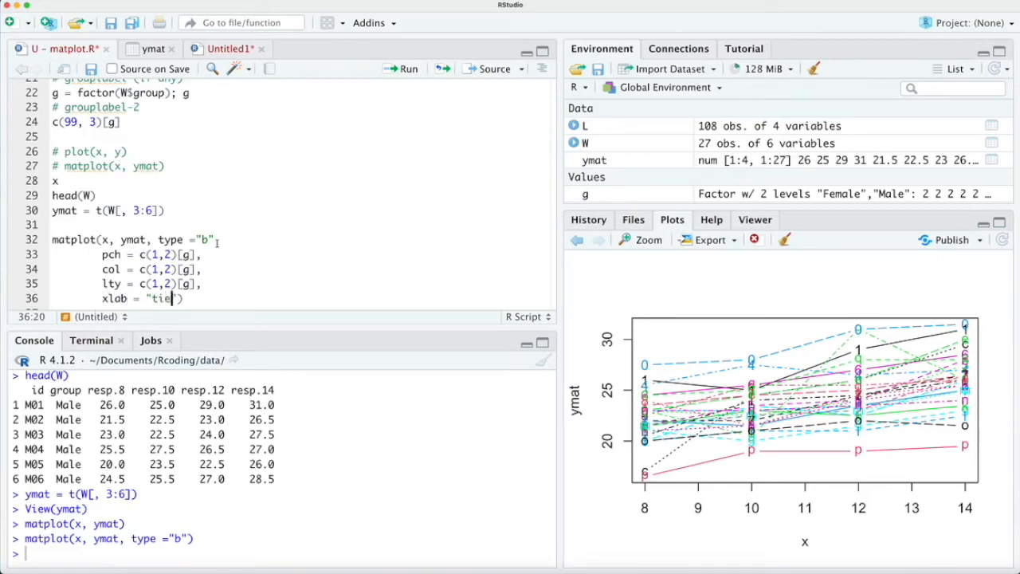
type("me\",")
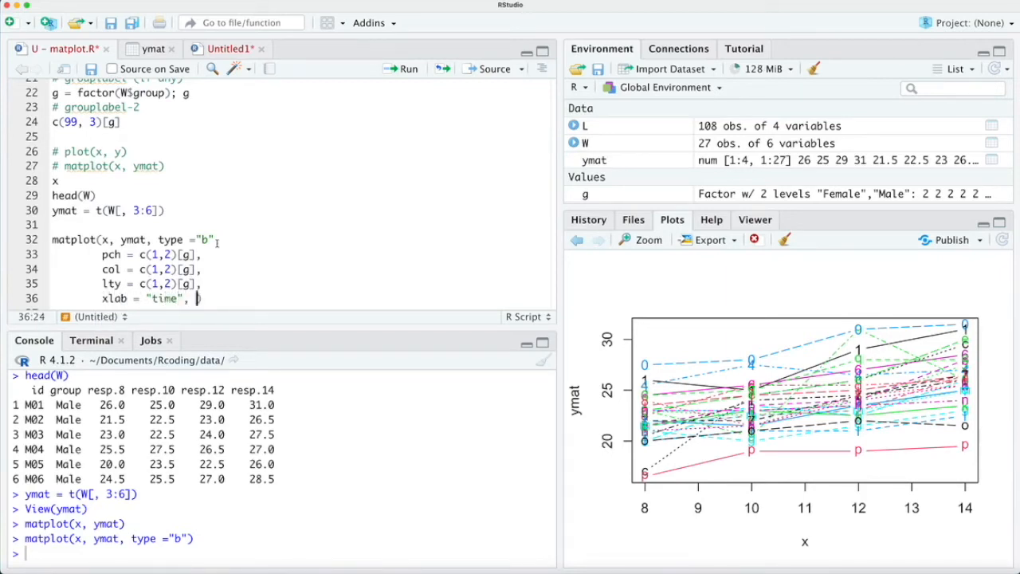
type("ylab=\"\"")
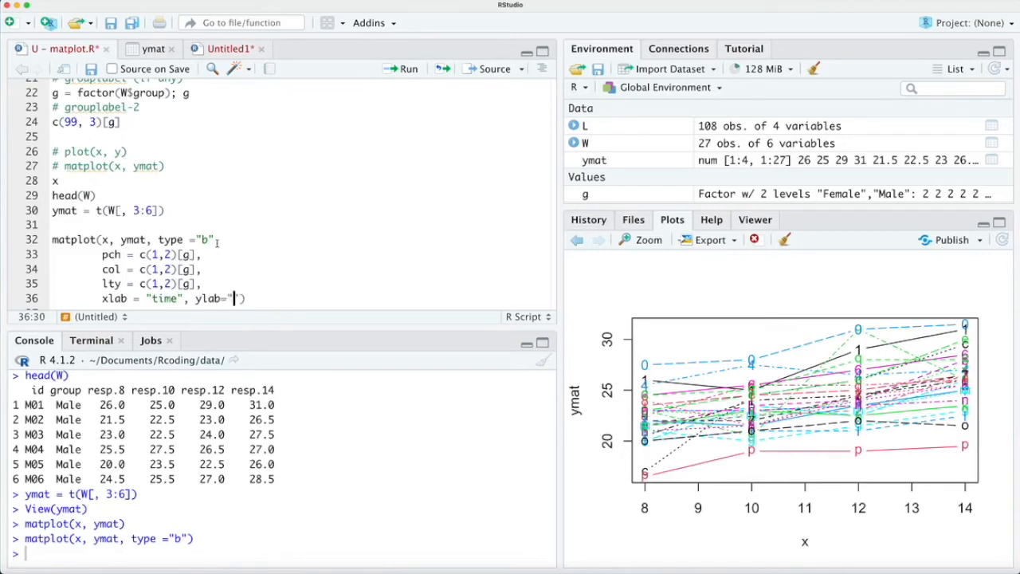
type("y")
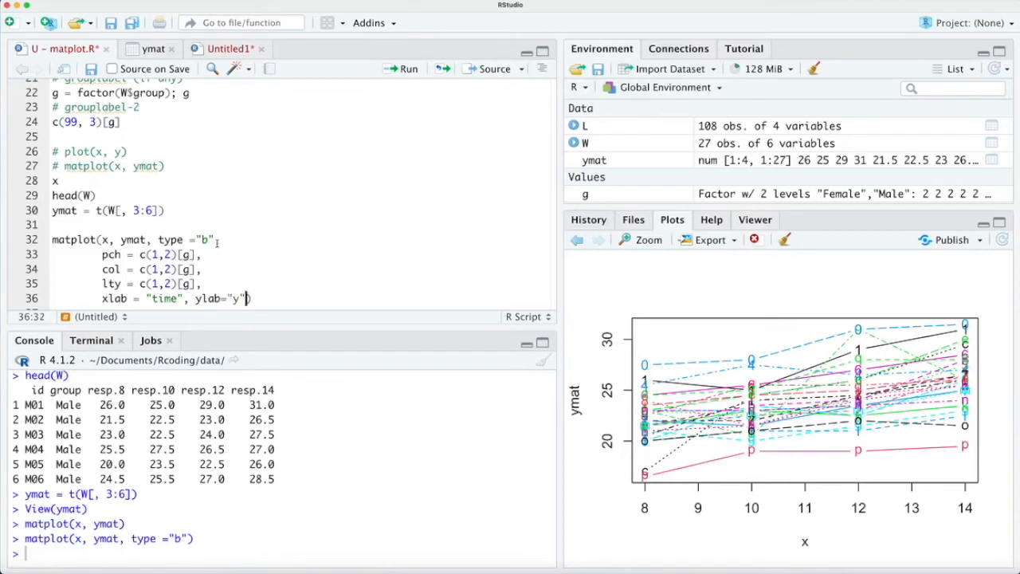
type(", xlim=c(")
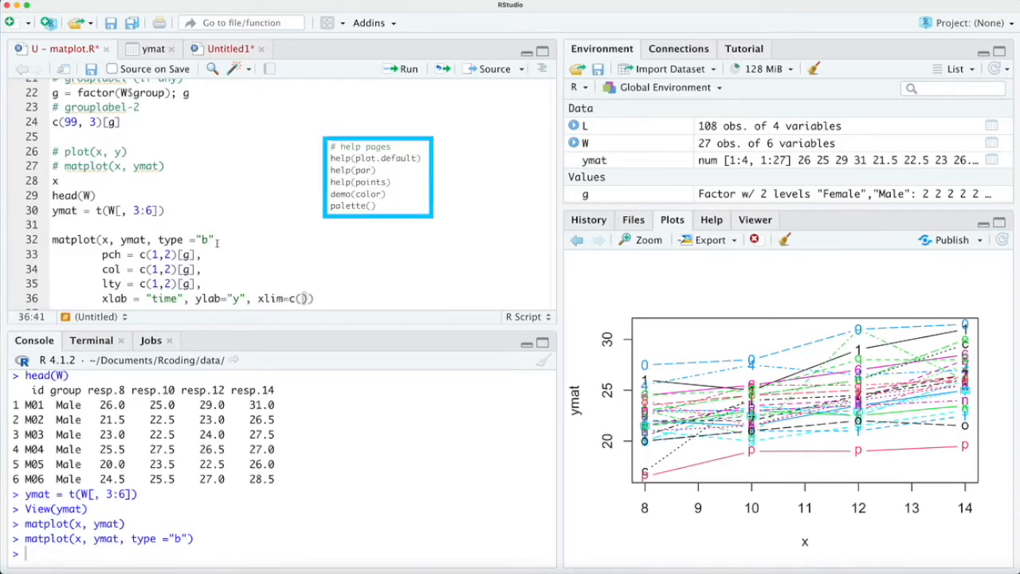
type("7,")
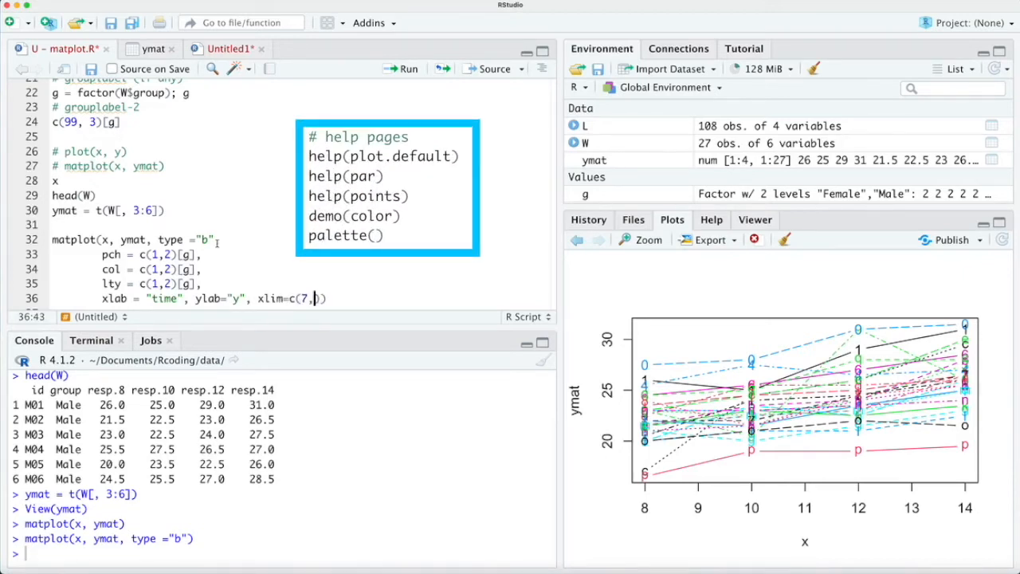
type("15")
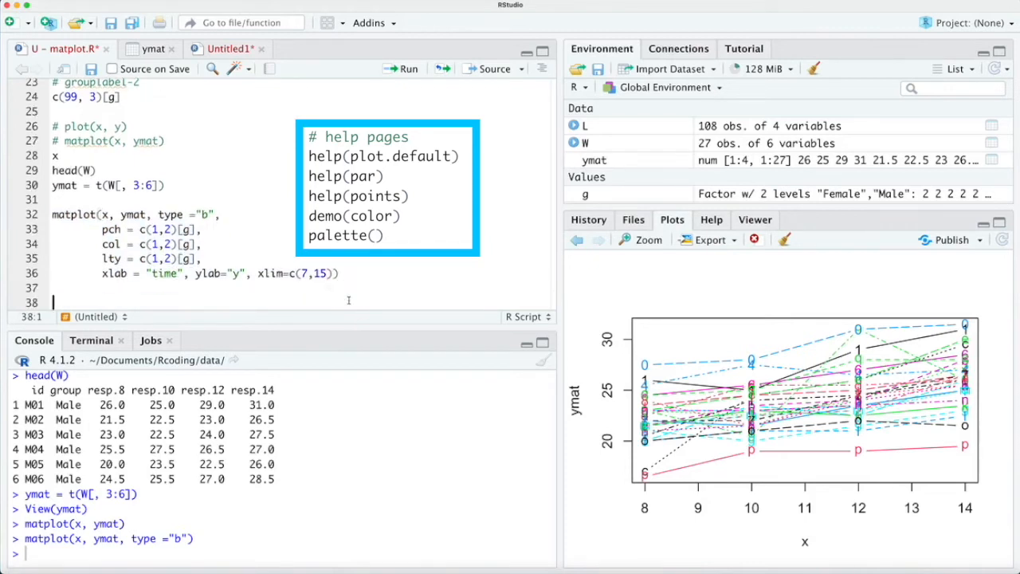
type("l")
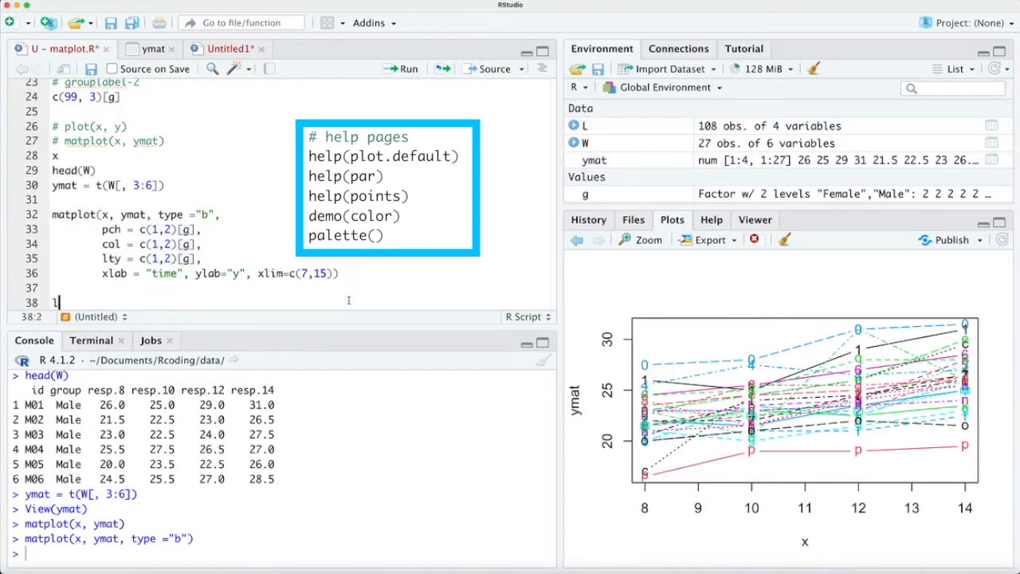
Add a topleft legend for Female and Male with matching pch, col, lty and redraw the plot
type("egend")
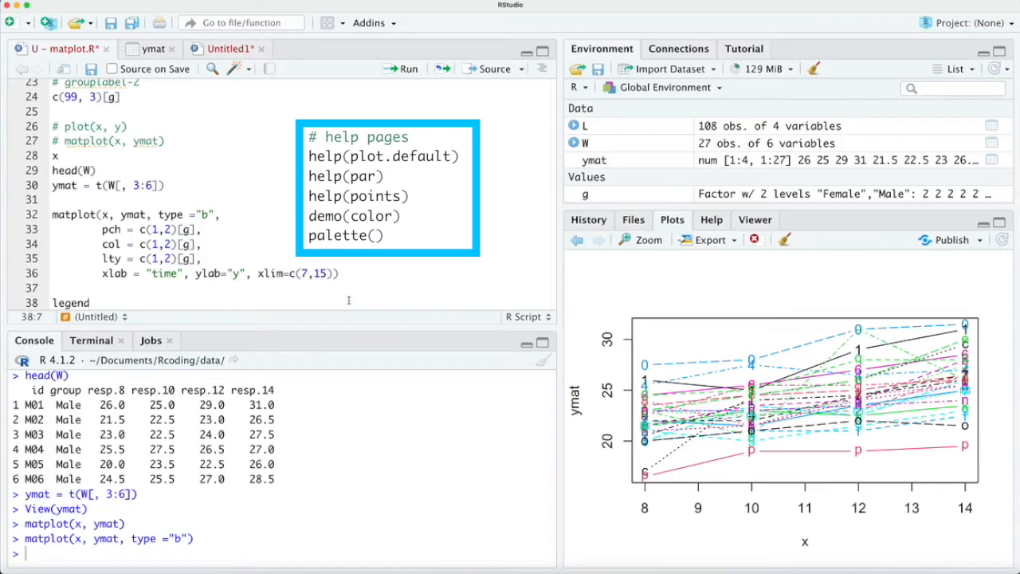
type("(\"top\")")
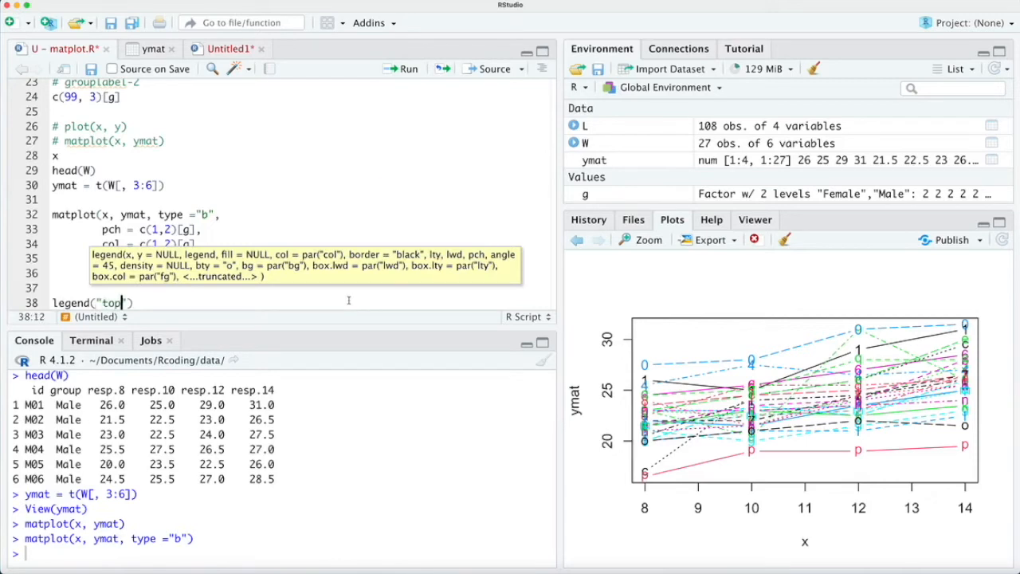
type("left\", legend = c(\"Female\",\"Male")
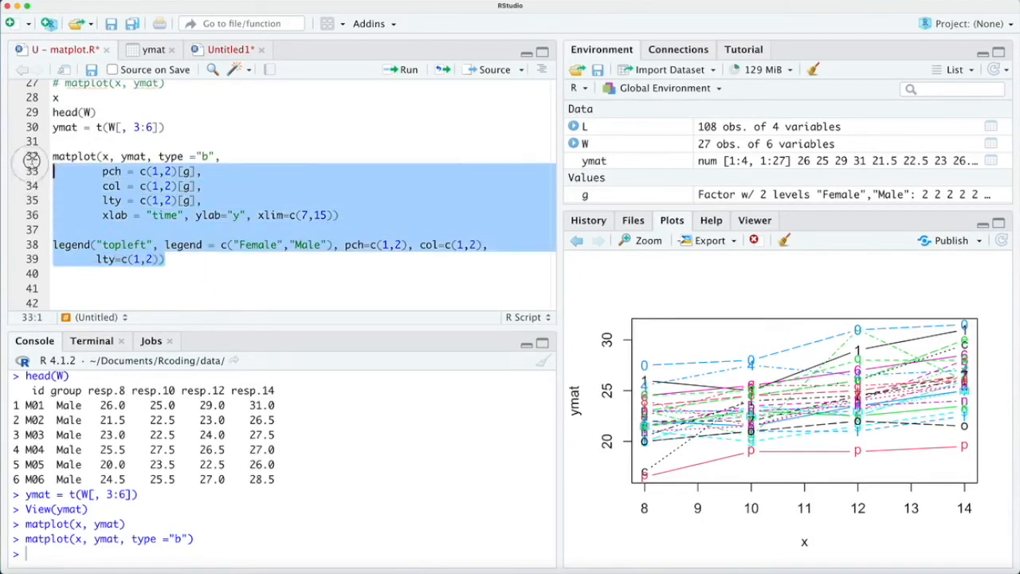
left_click(409, 70)
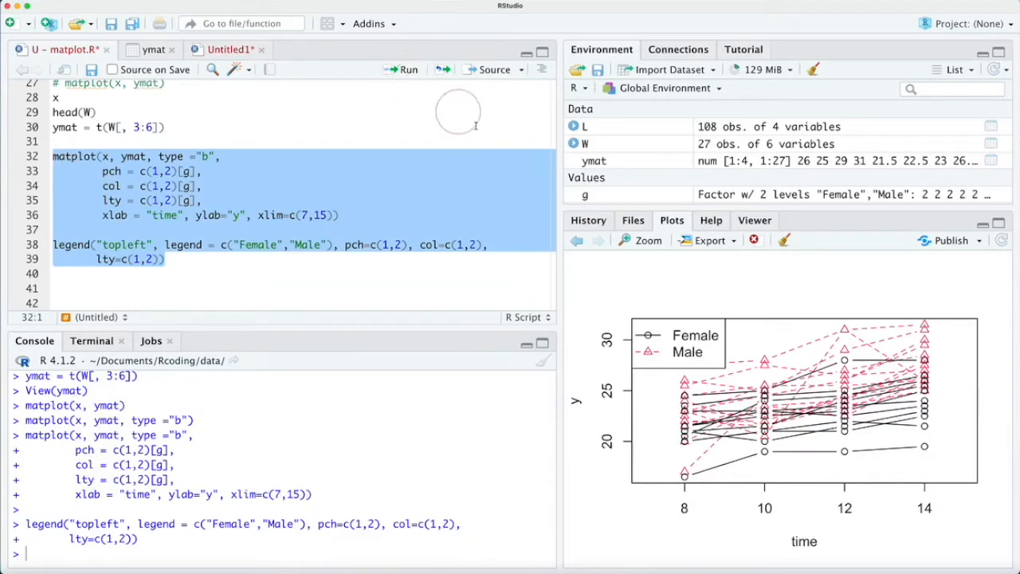
mouse_move(701, 532)
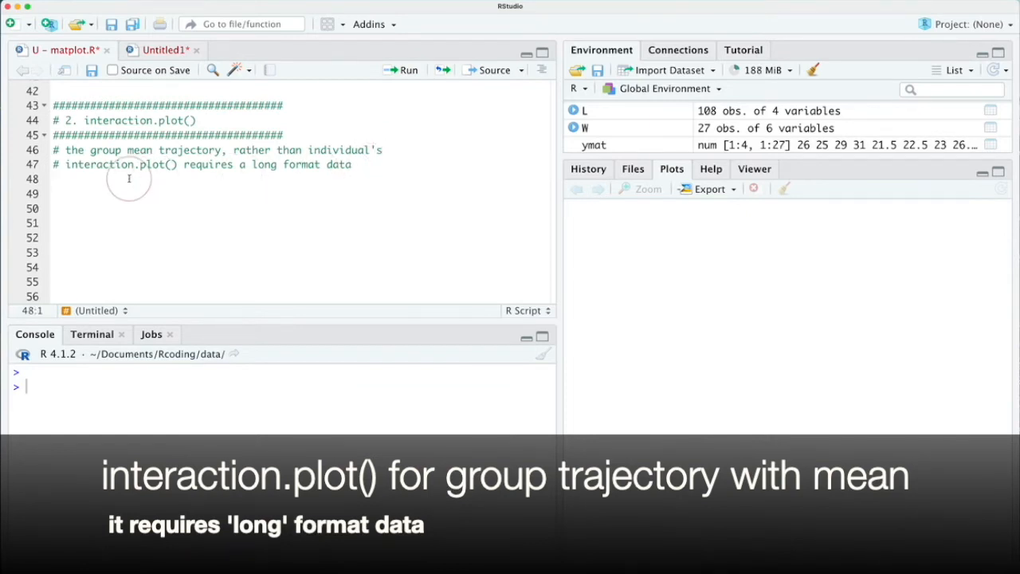
Preview the long-format data L with head(L) in the console
type("head(")
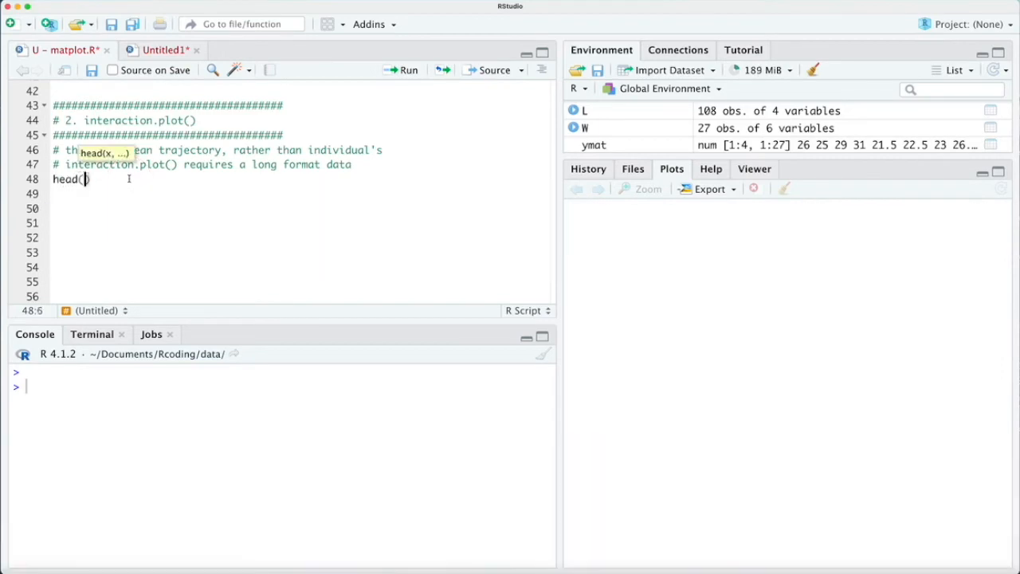
left_click(403, 70)
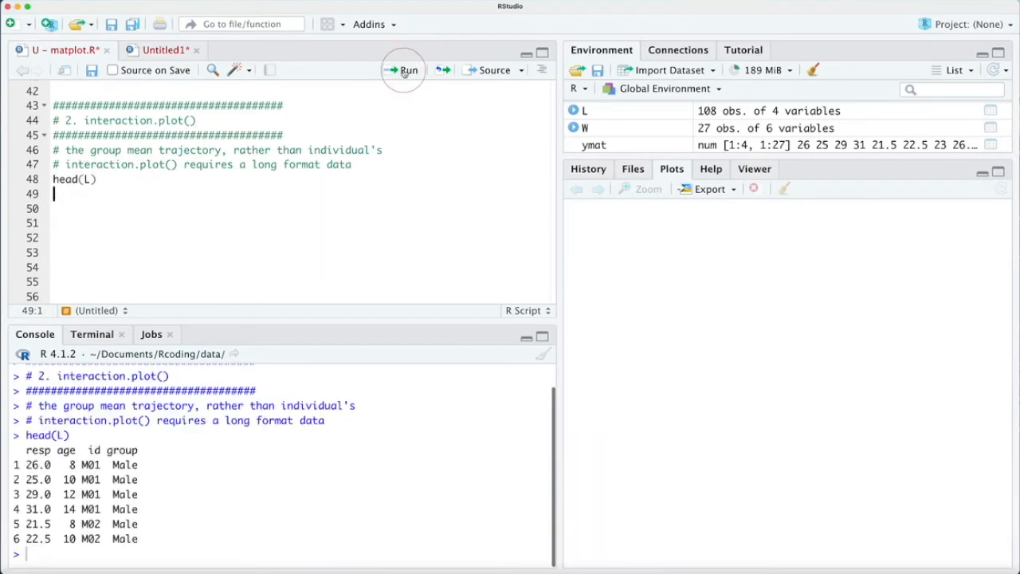
left_click(405, 70)
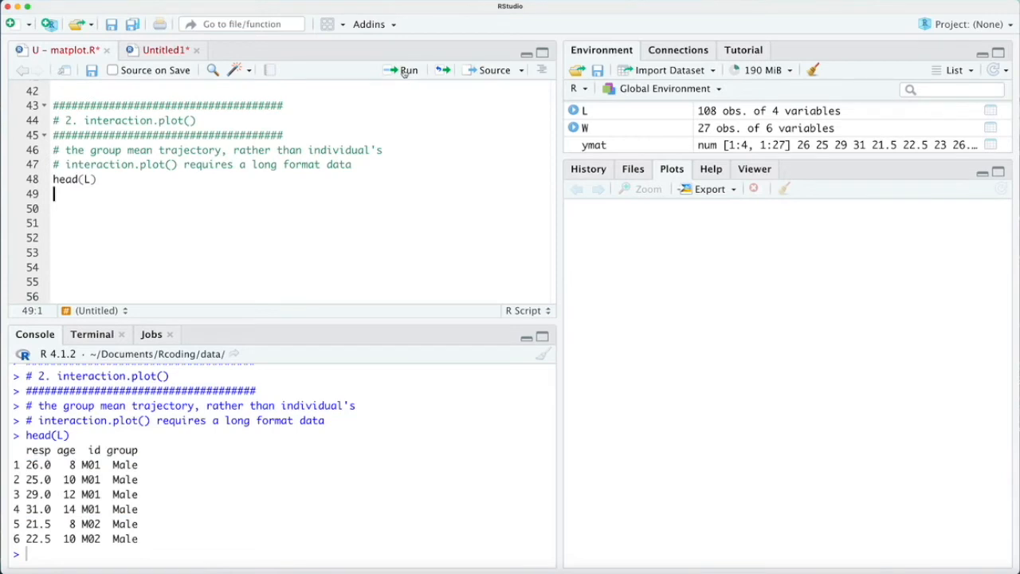
Change line 48 to head(L[order(L$age), ], n=20) to list the first 20 rows sorted by age
left_click(89, 178)
type(",")
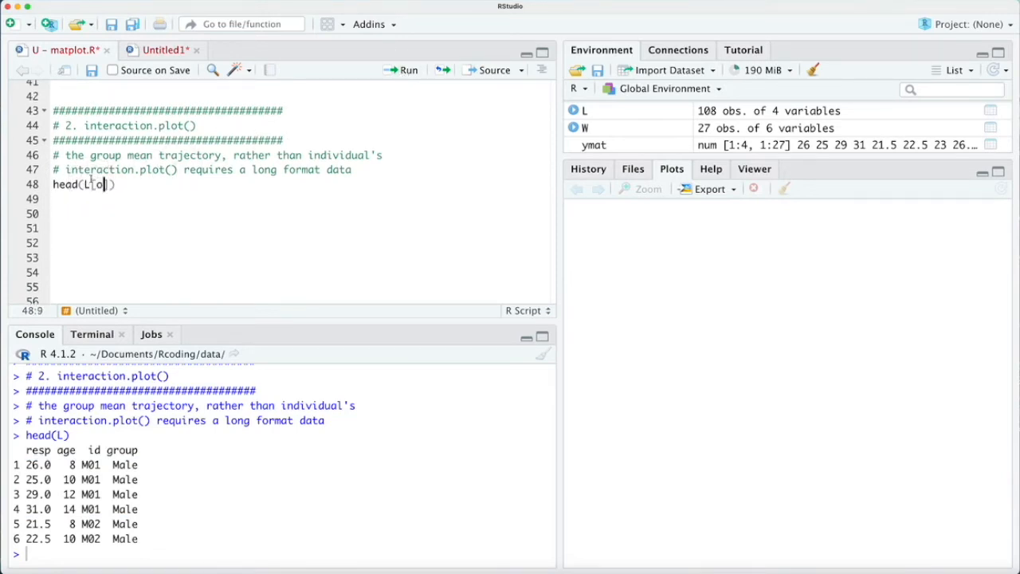
type("order(")
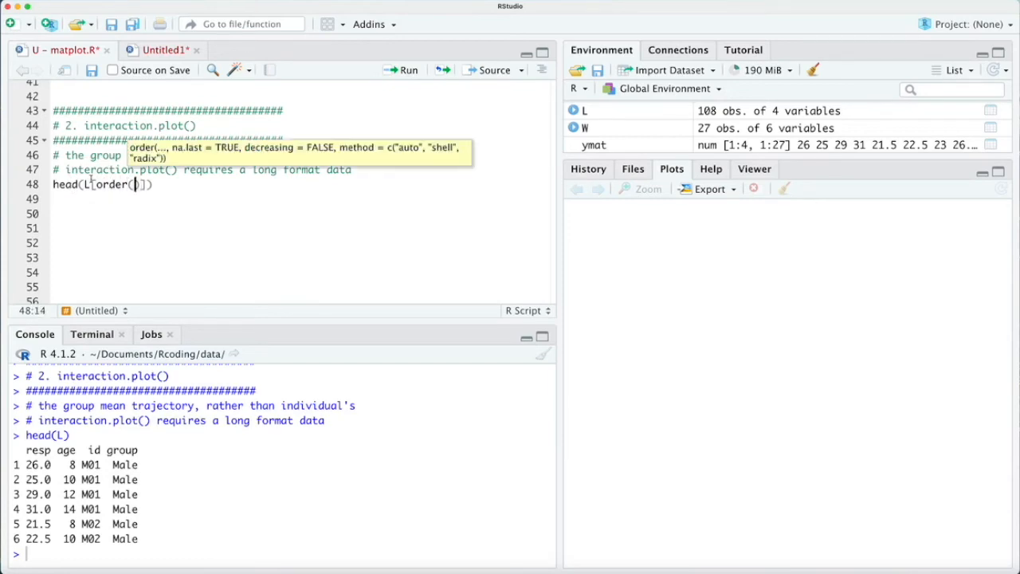
type("$age")
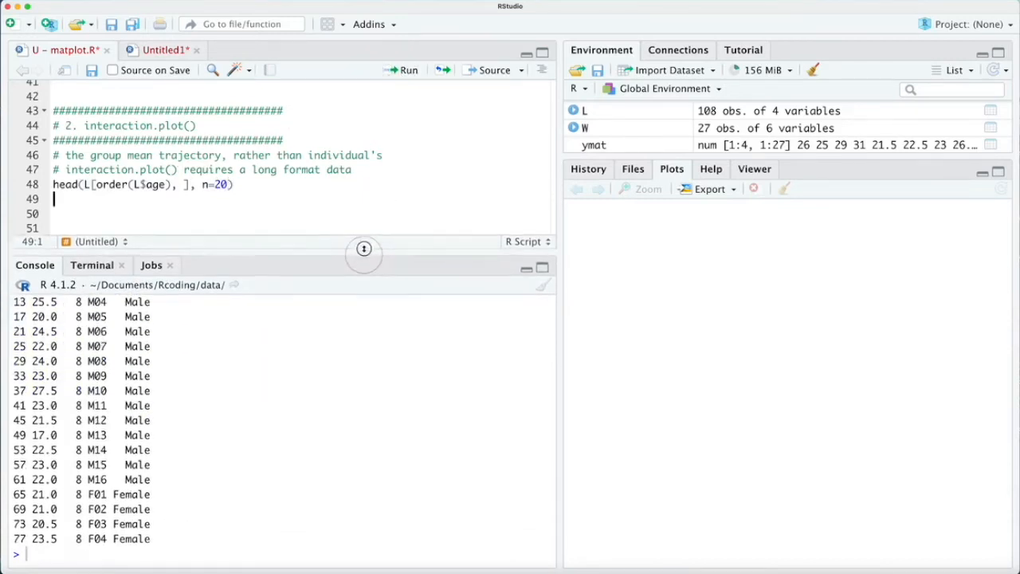
left_click_drag(363, 248, 363, 198)
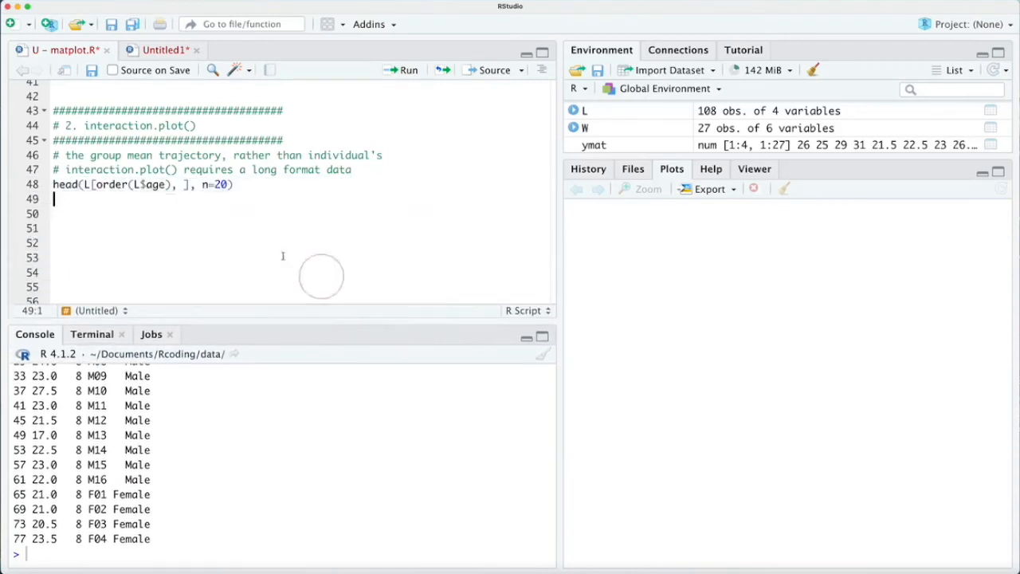
Write with(L, interaction.plot(age, group, resp)) on line 50 to plot mean resp over age by group
type("w")
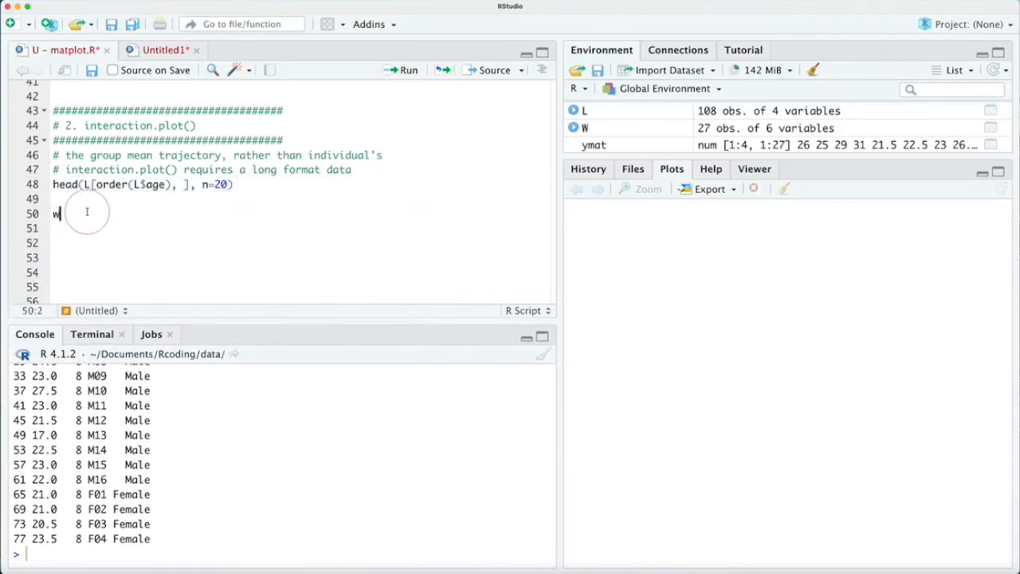
type("ith(L,")
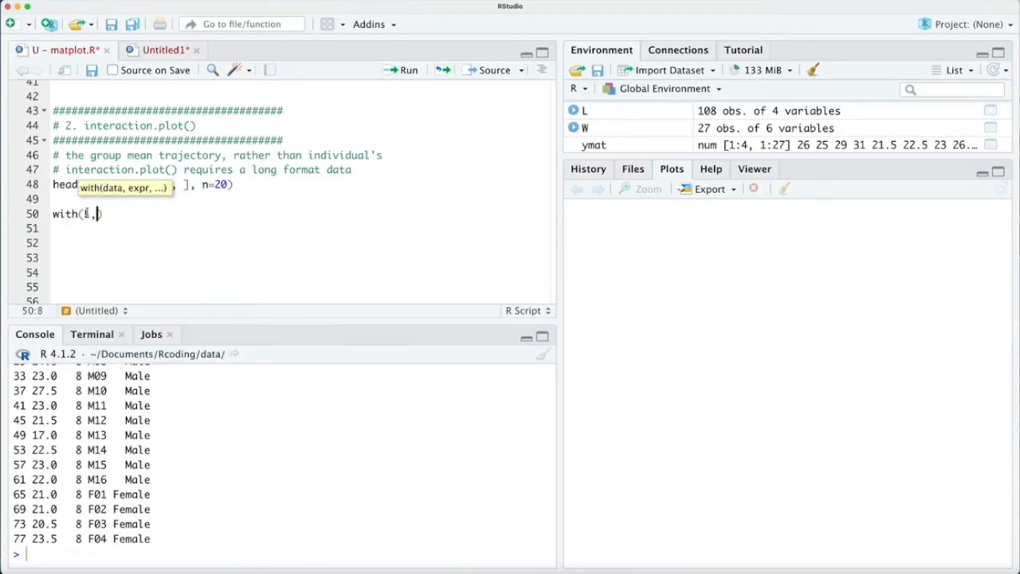
type(", interaction.plot")
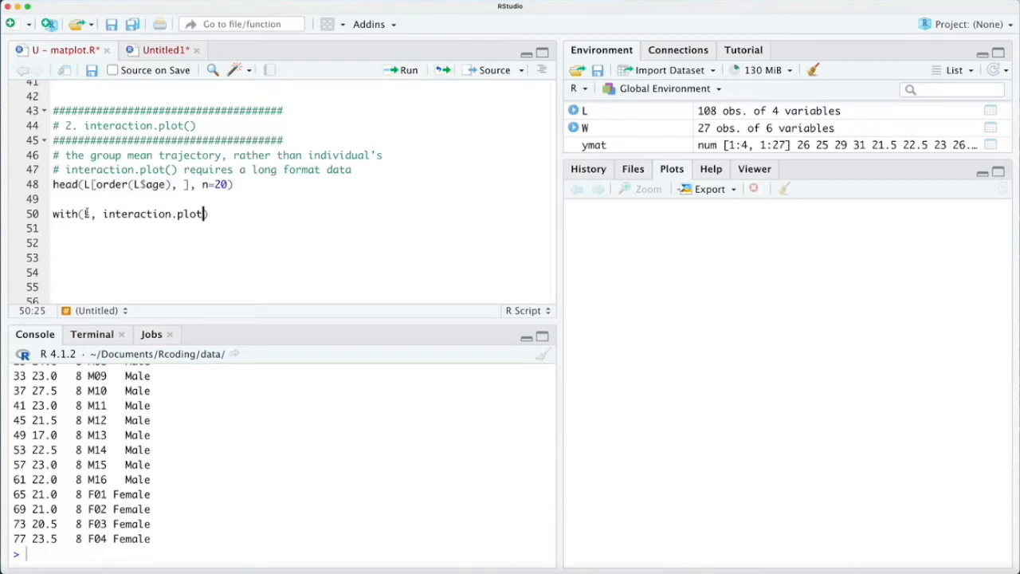
type("age,")
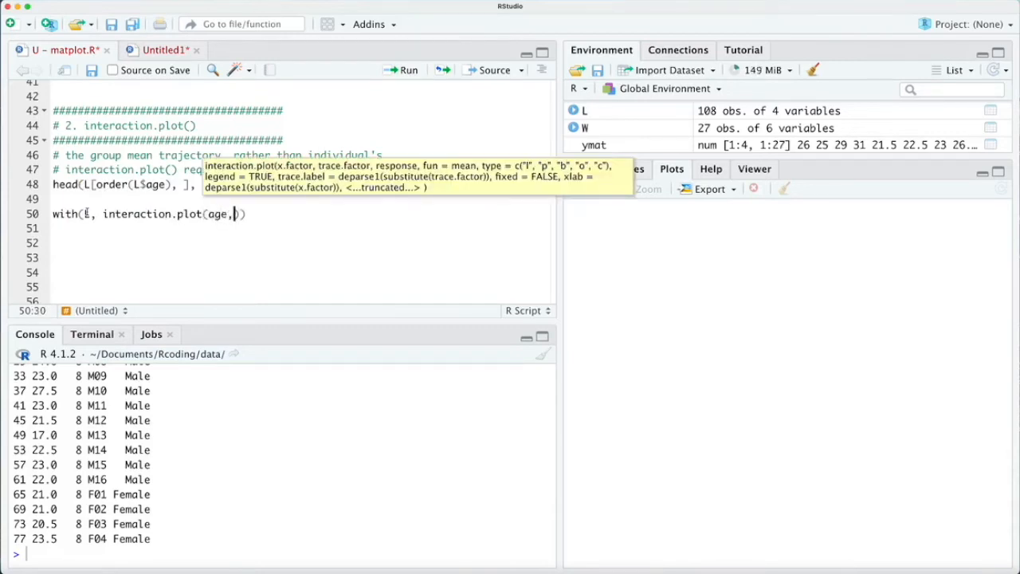
type(",")
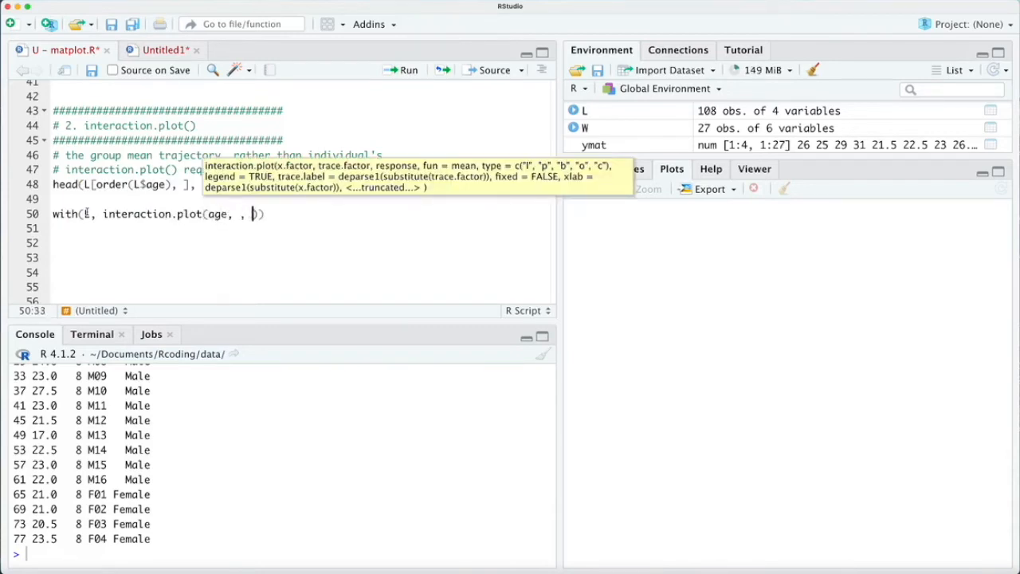
type("resp")
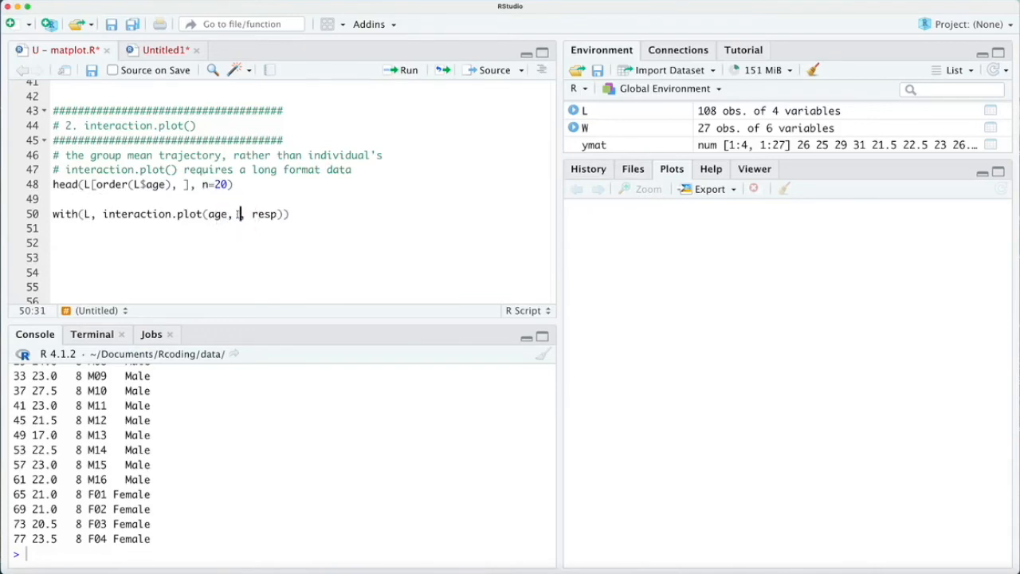
type("group")
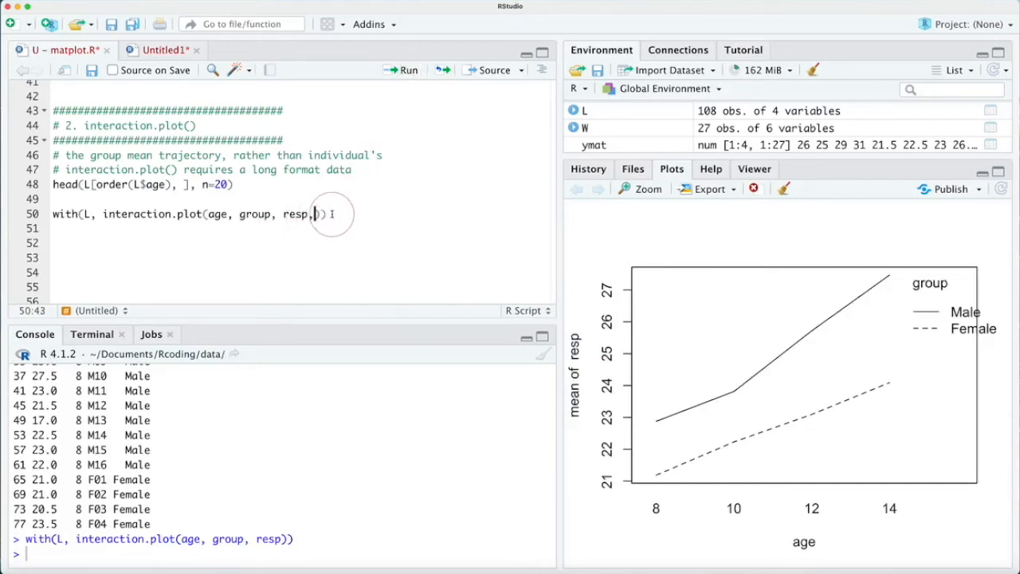
Add type="b", pch=c(1,2), col=c(1,2) and lty=c(1,2) arguments inside interaction.plot()
type(",")
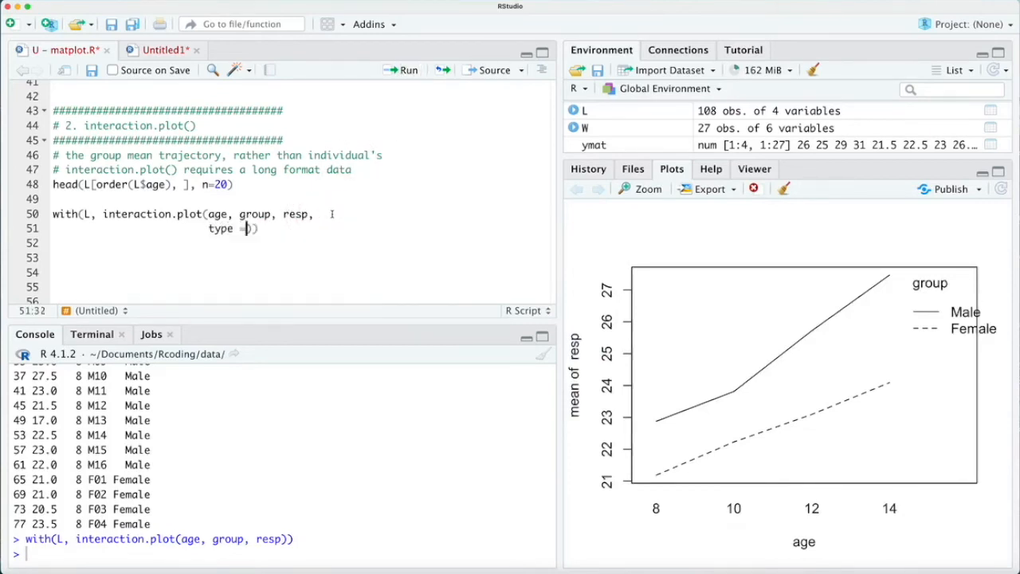
type("\"b\",")
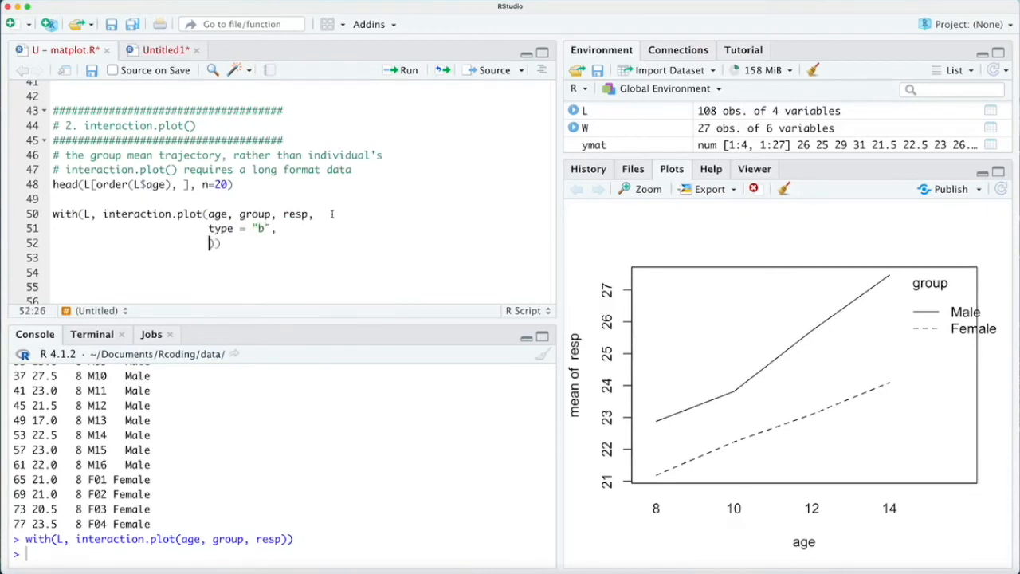
type("pch = c")
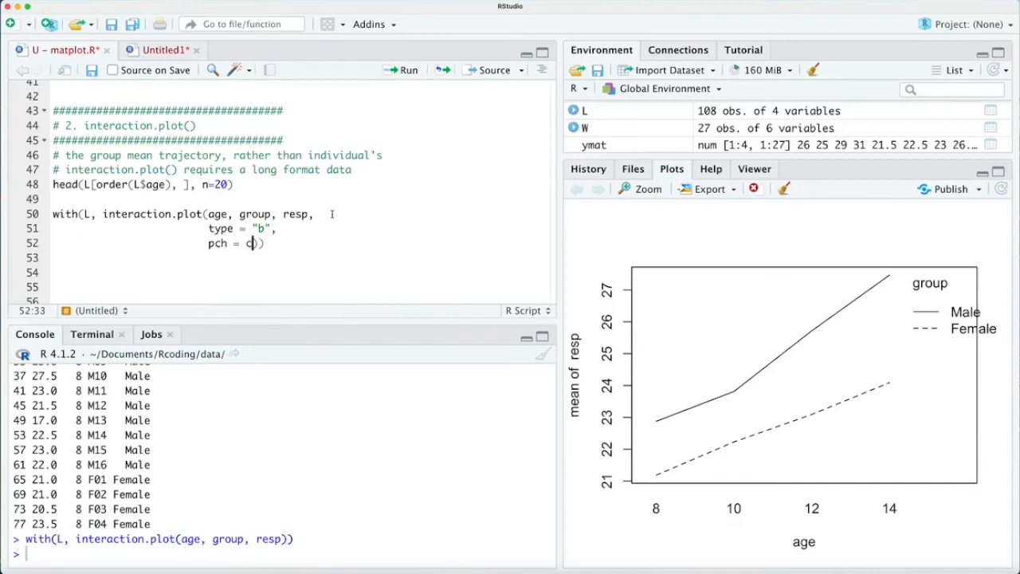
type("(1,")
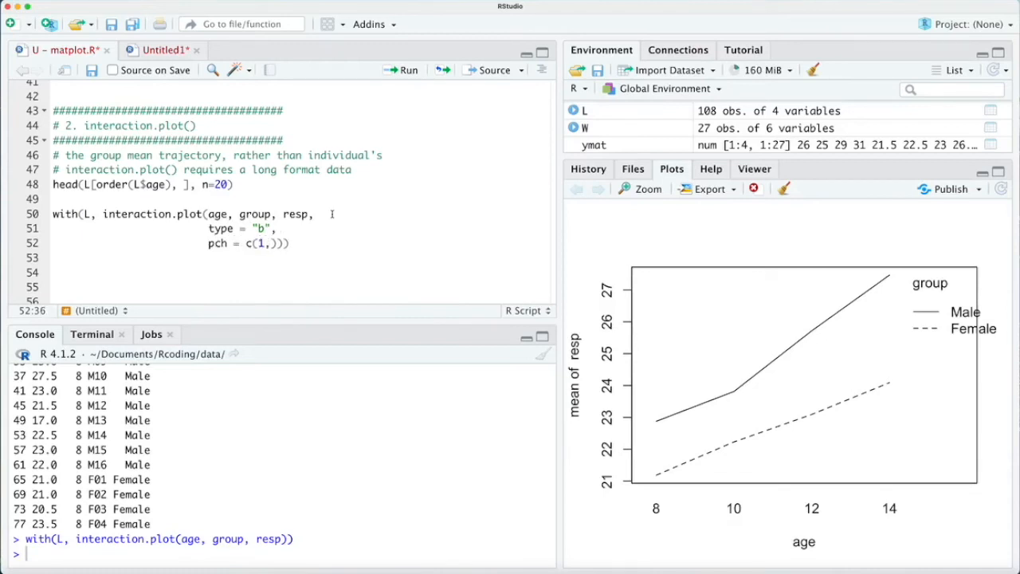
type(",2")
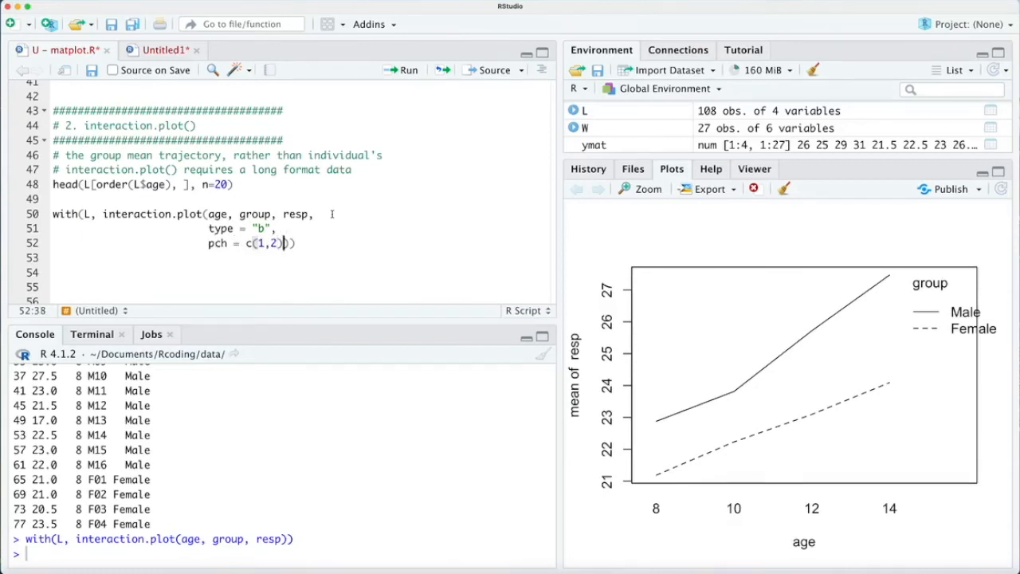
type("col = c(1")
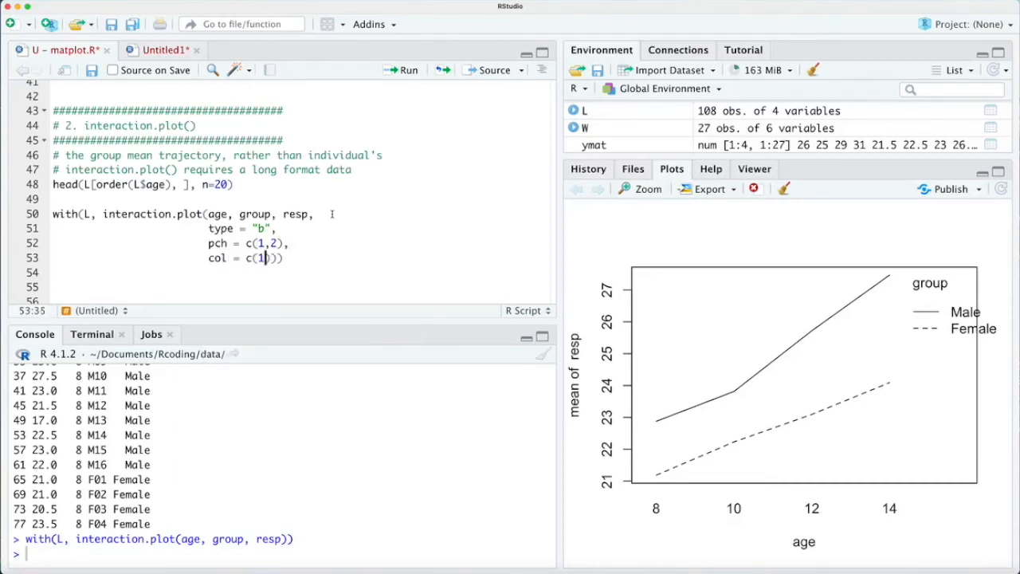
type(",2),")
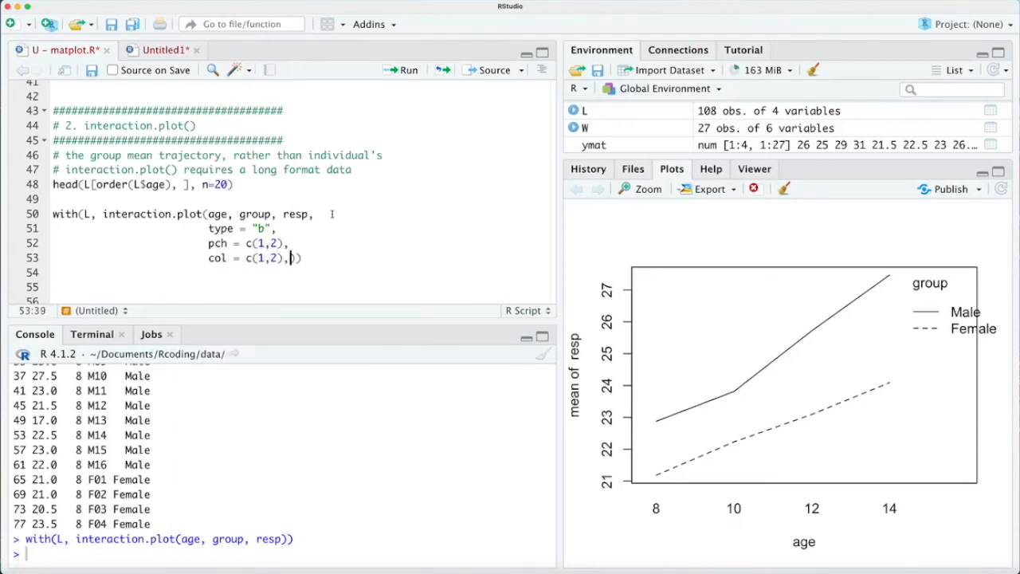
type("lty))")
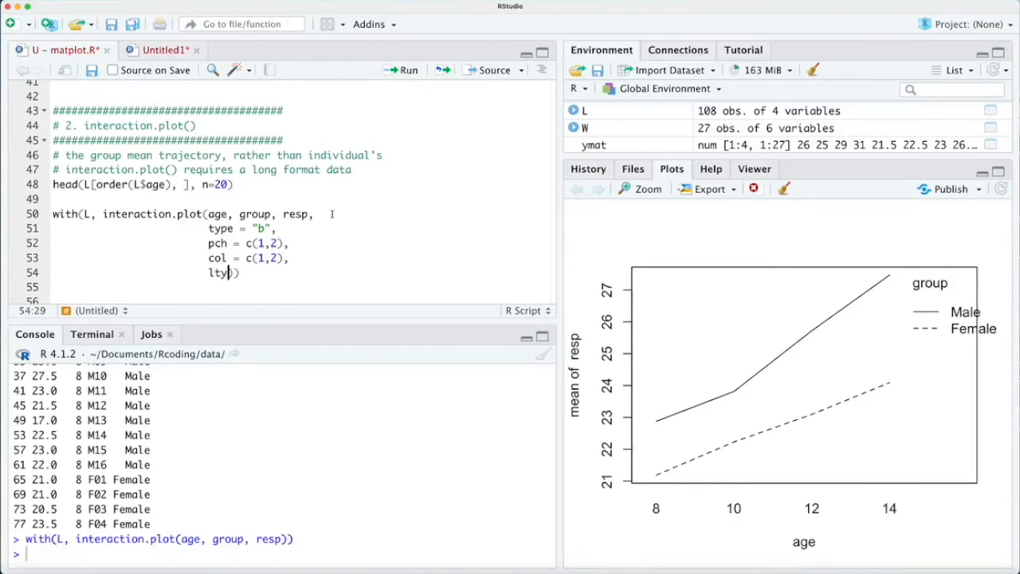
type("= c(1,2))")
left_click(298, 287)
type("lwd = 3,")
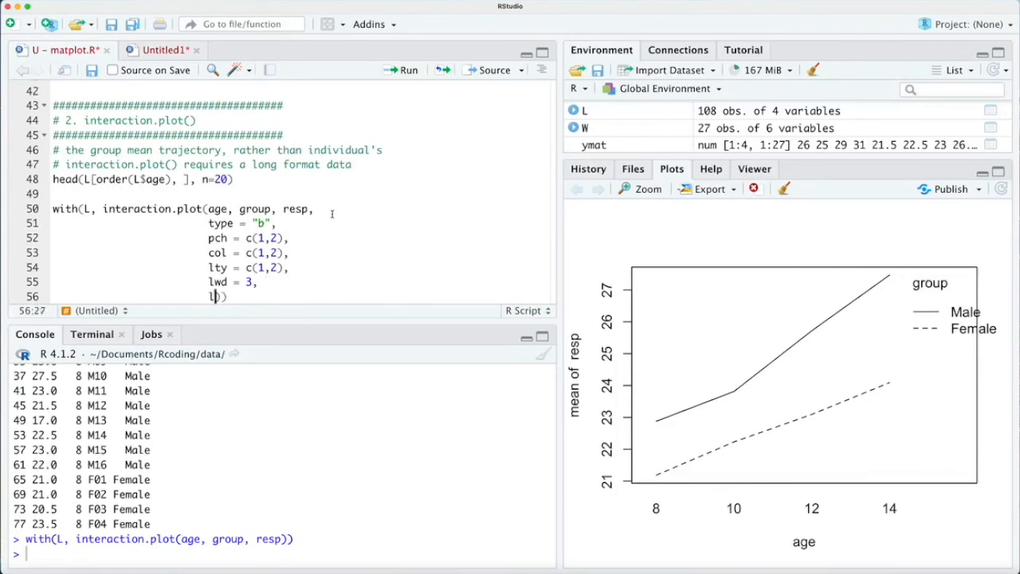
Add lwd=3, legend=FALSE and fixed=TRUE to complete the interaction.plot call
type("legend =")
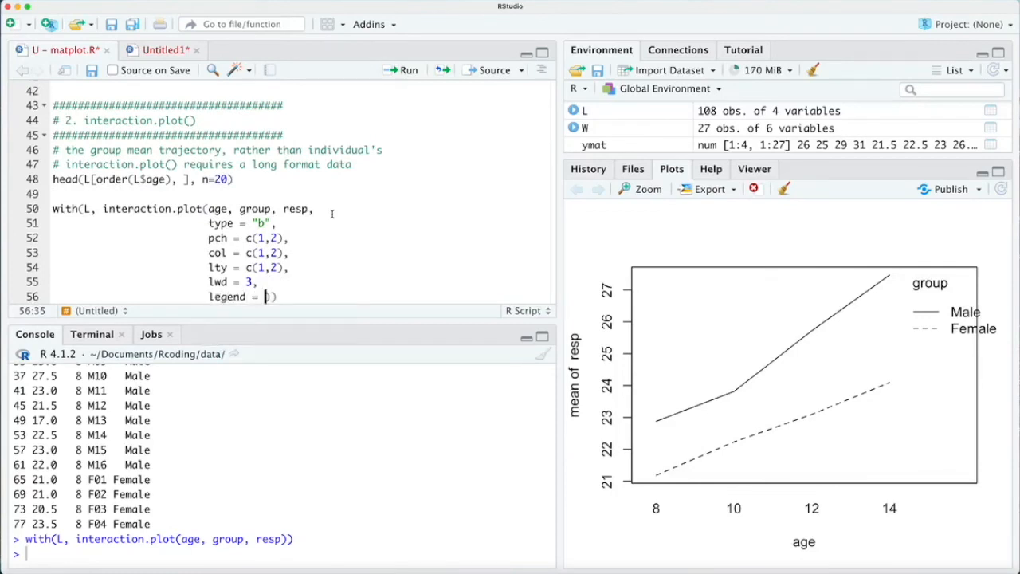
type("FALSE, fixed = TRUE")
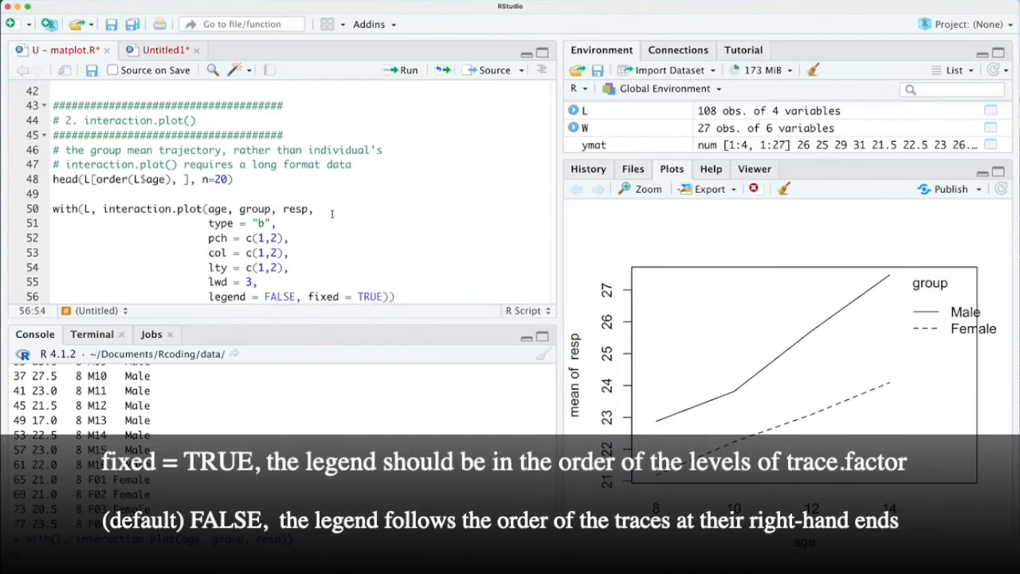
scroll("down", 3)
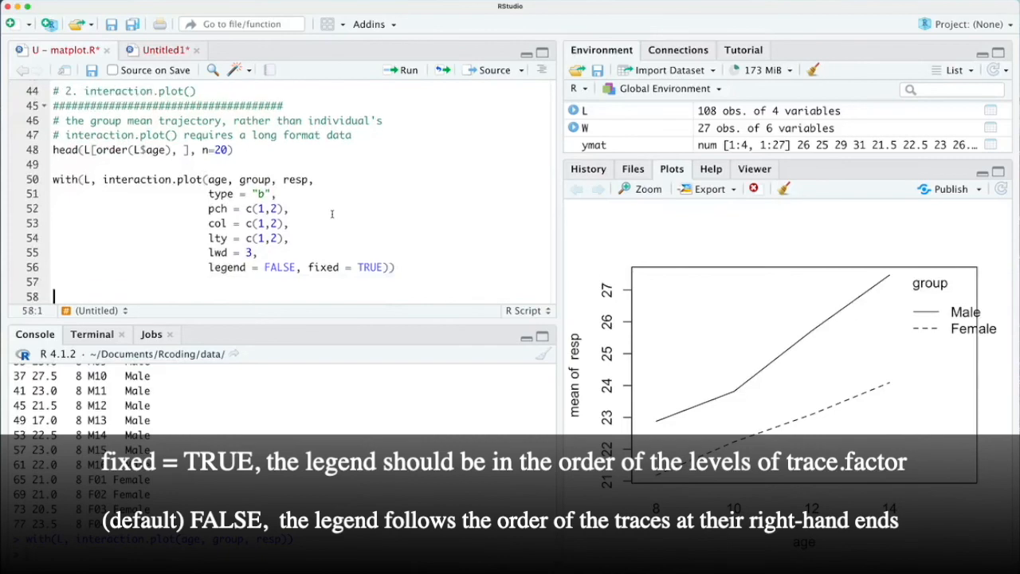
scroll("up", 3)
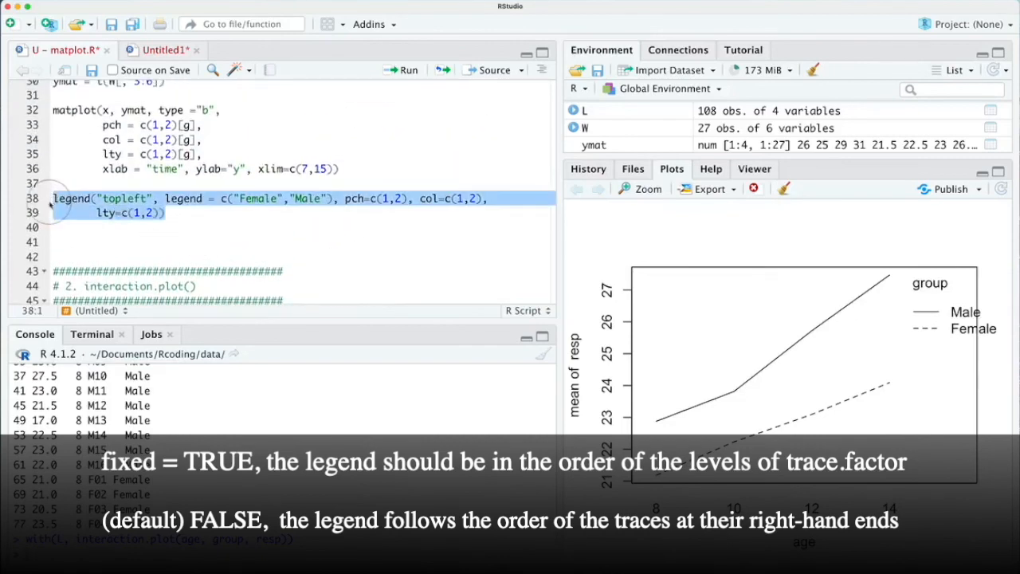
Reuse the topleft Female/Male legend() line with lwd = 3 and run lines 50–59 to draw the plot
scroll("down", 3)
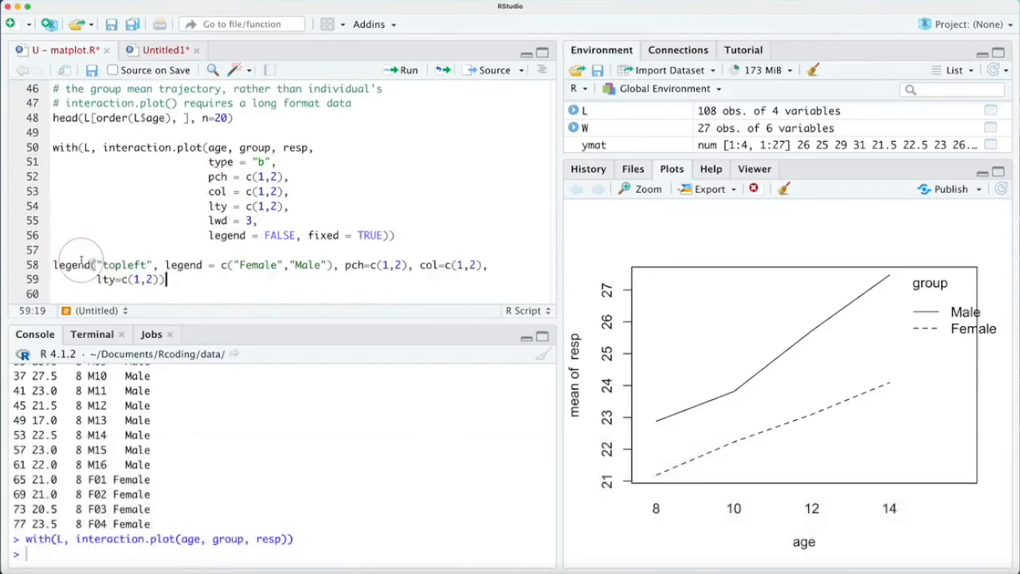
mouse_move(329, 279)
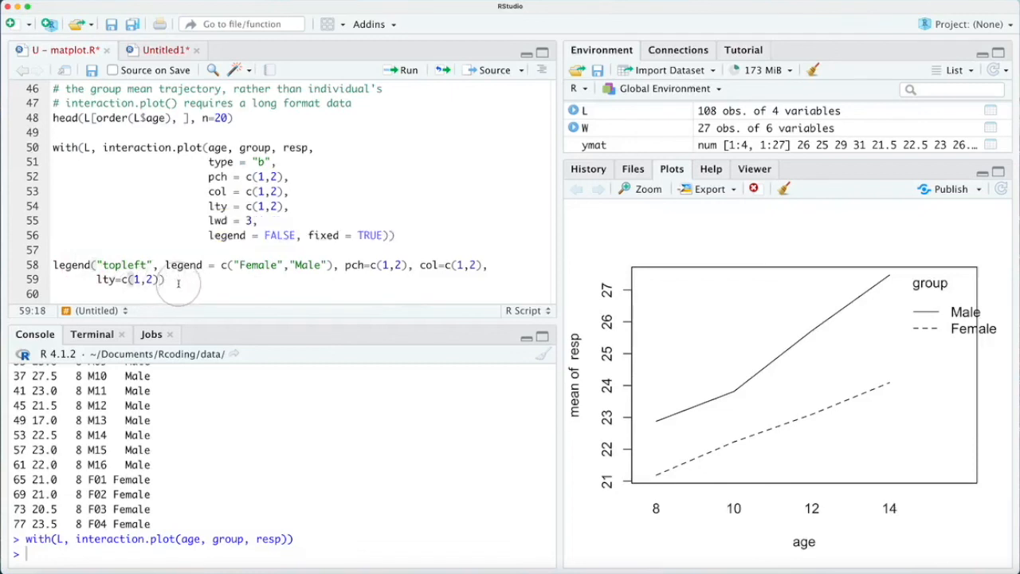
type(", lwd = 3")
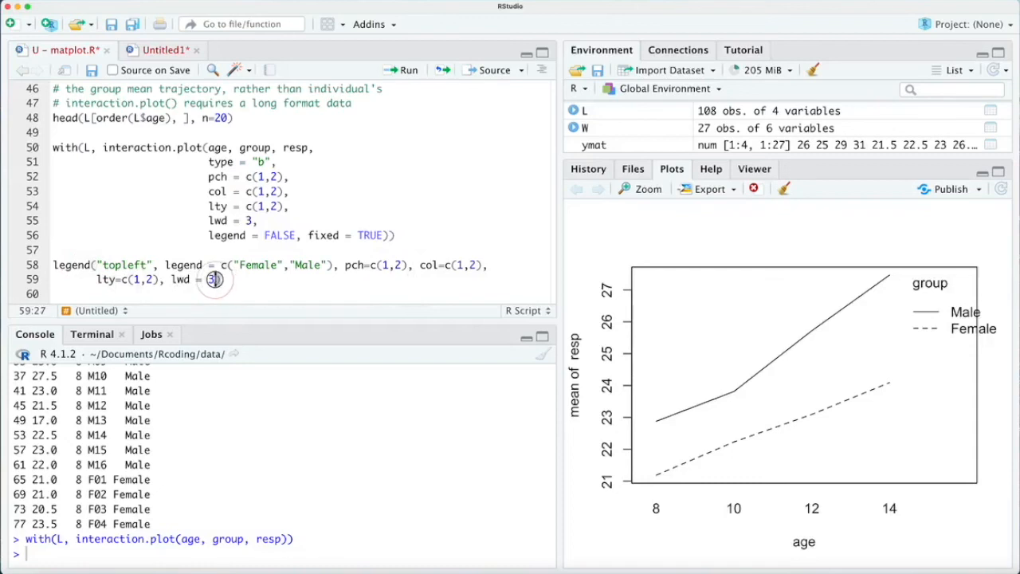
left_click_drag(215, 281, 53, 146)
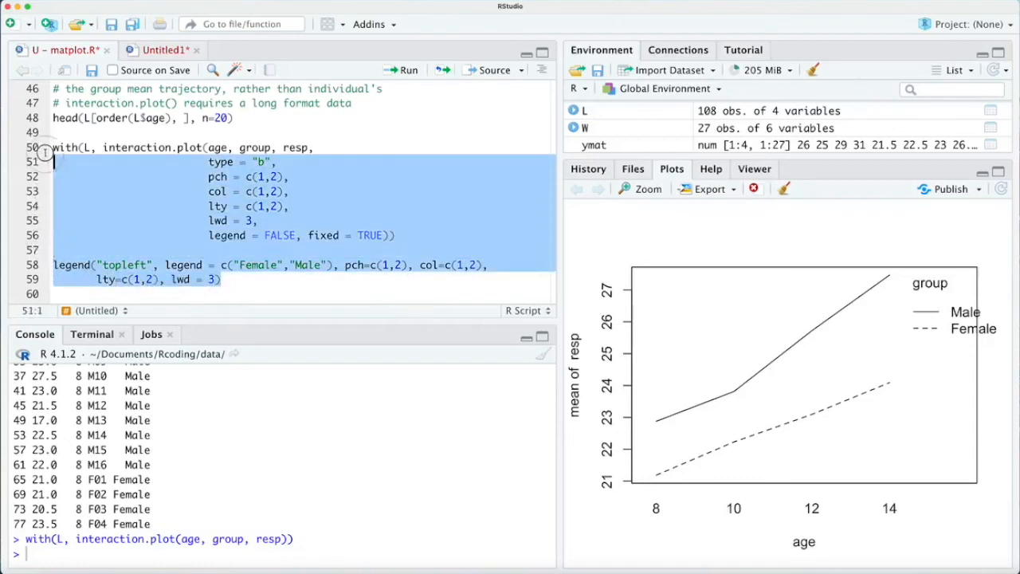
left_click(407, 70)
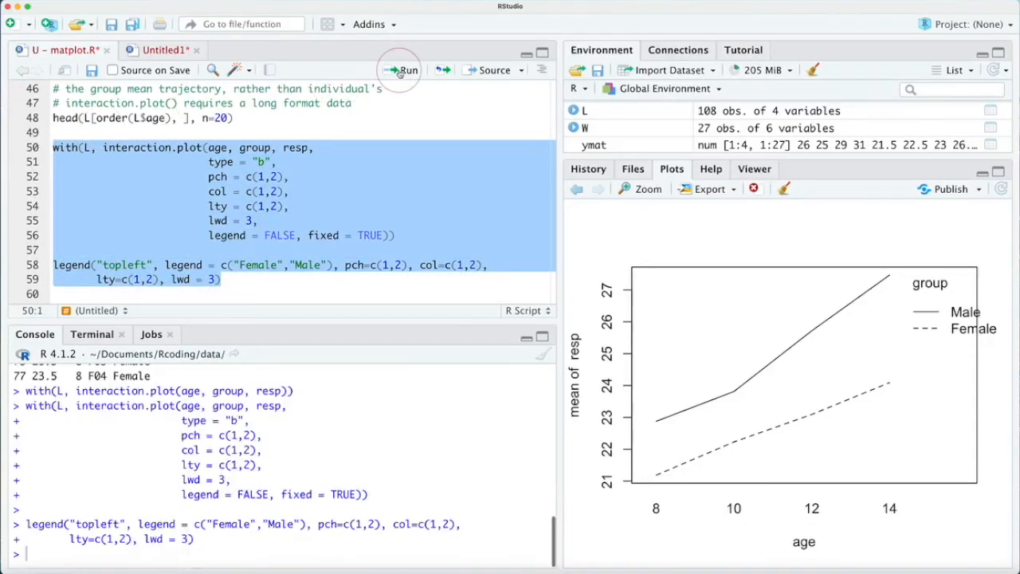
left_click(402, 70)
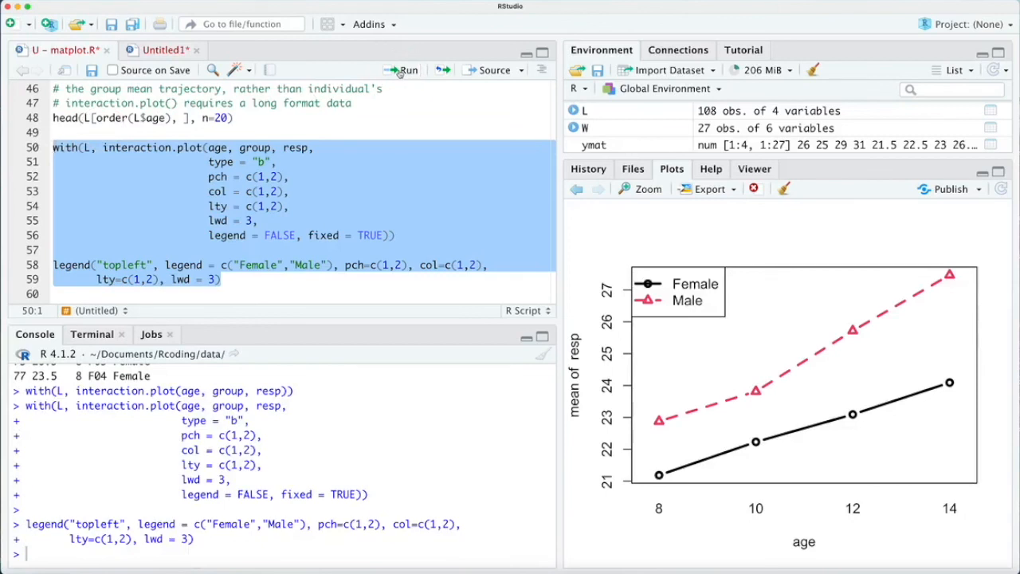